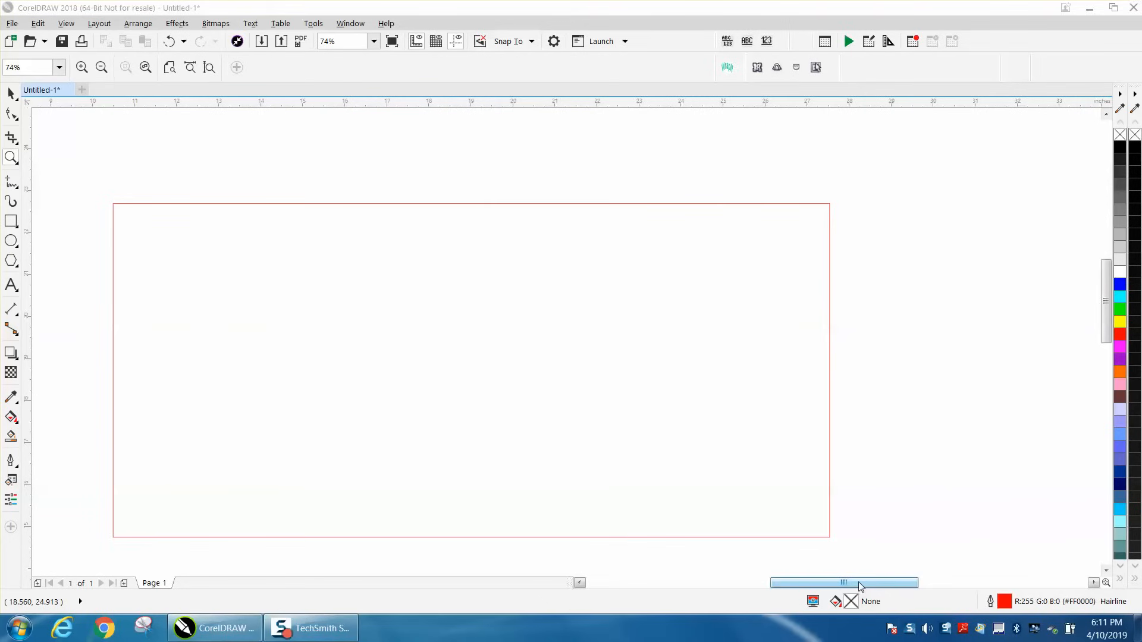
mouse_move(710, 560)
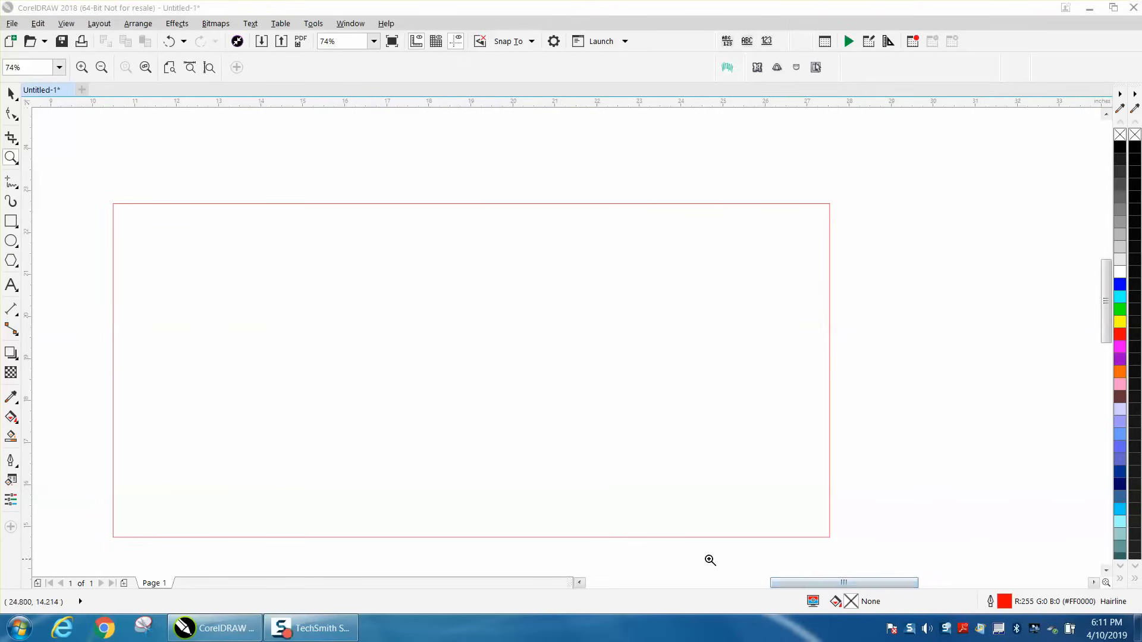
mouse_move(60, 322)
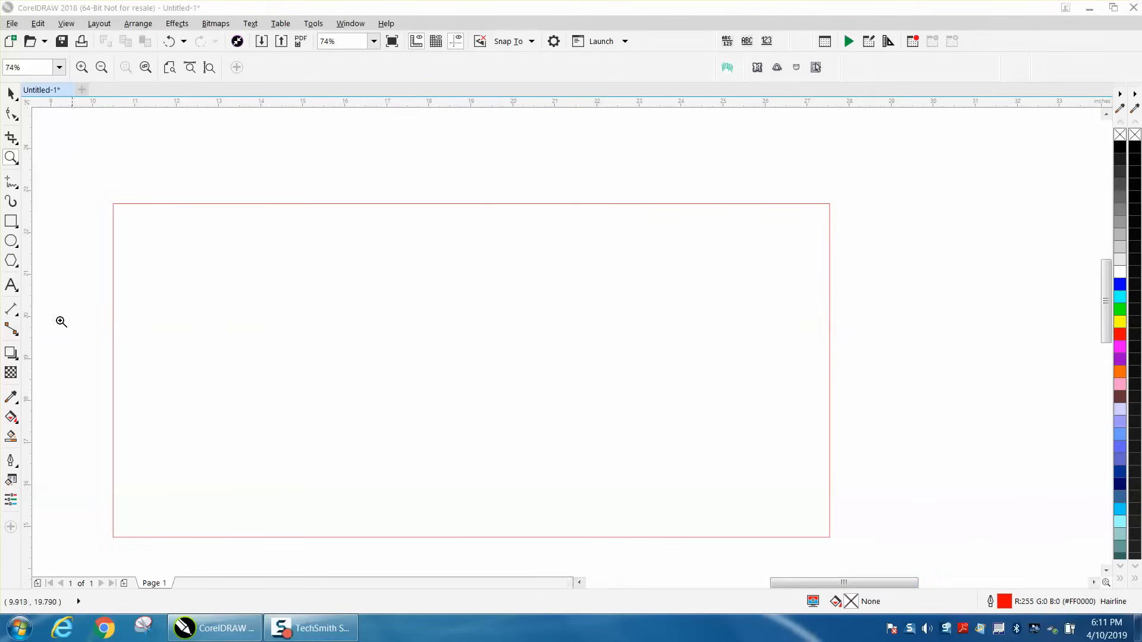
Measure the rectangle's top edge with a hairline dimension, zoom out, and select the thin line
left_click_drag(113, 205, 330, 209)
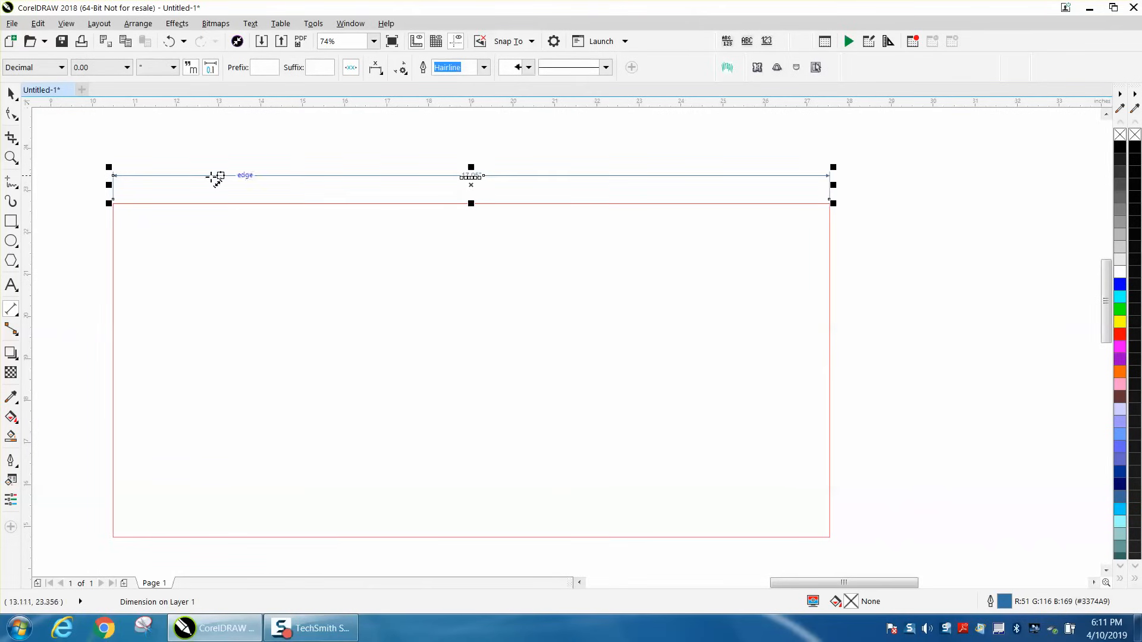
left_click(11, 158)
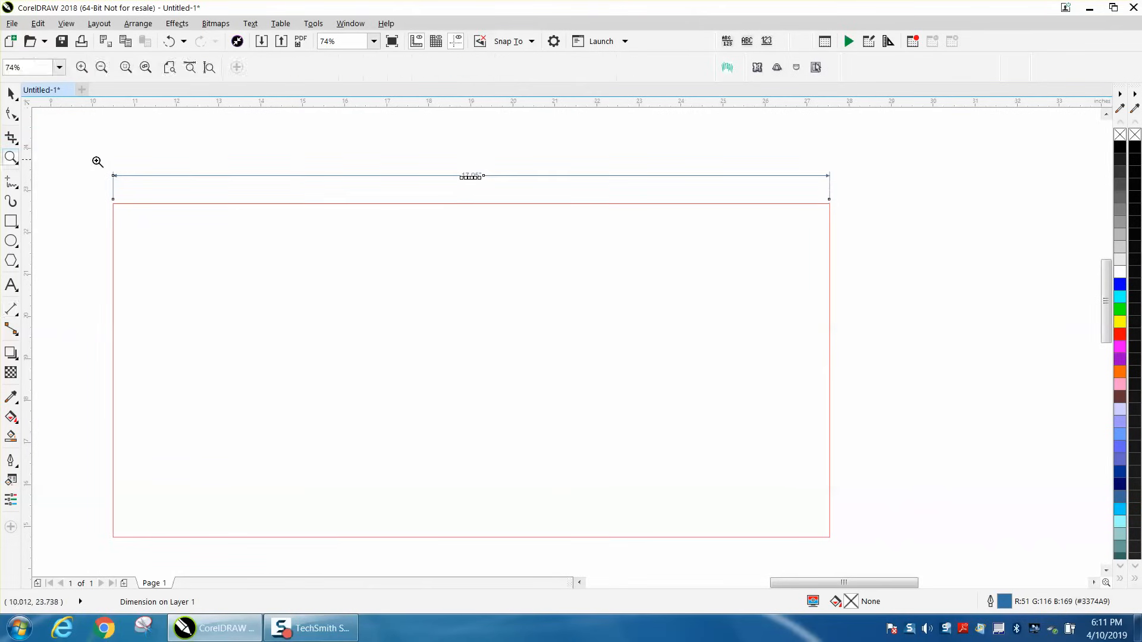
left_click(100, 67)
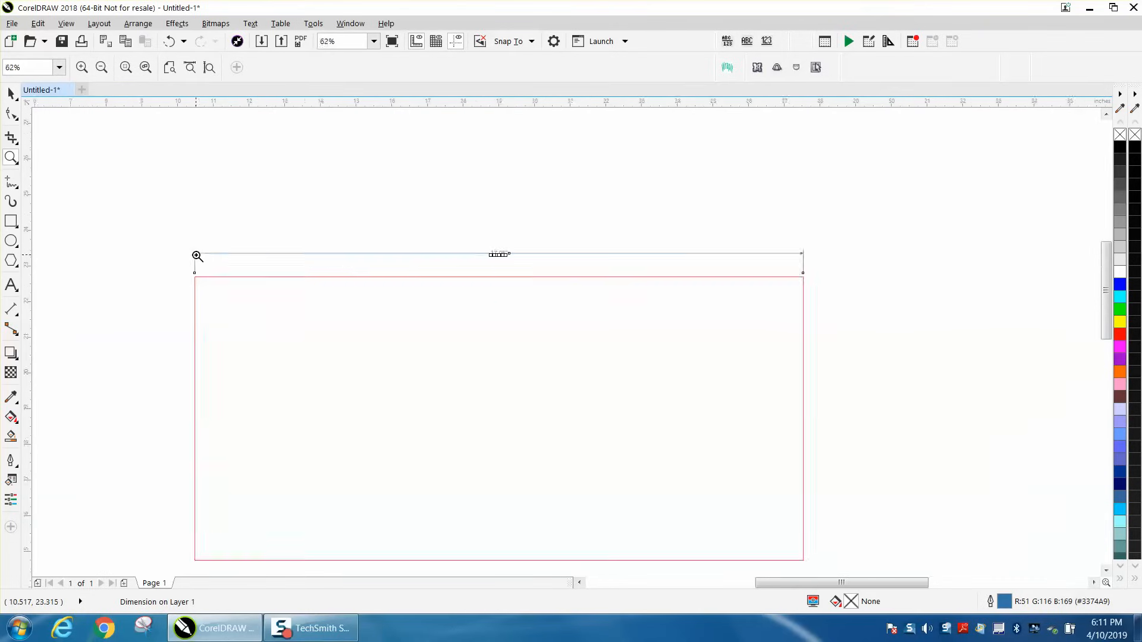
left_click(100, 66)
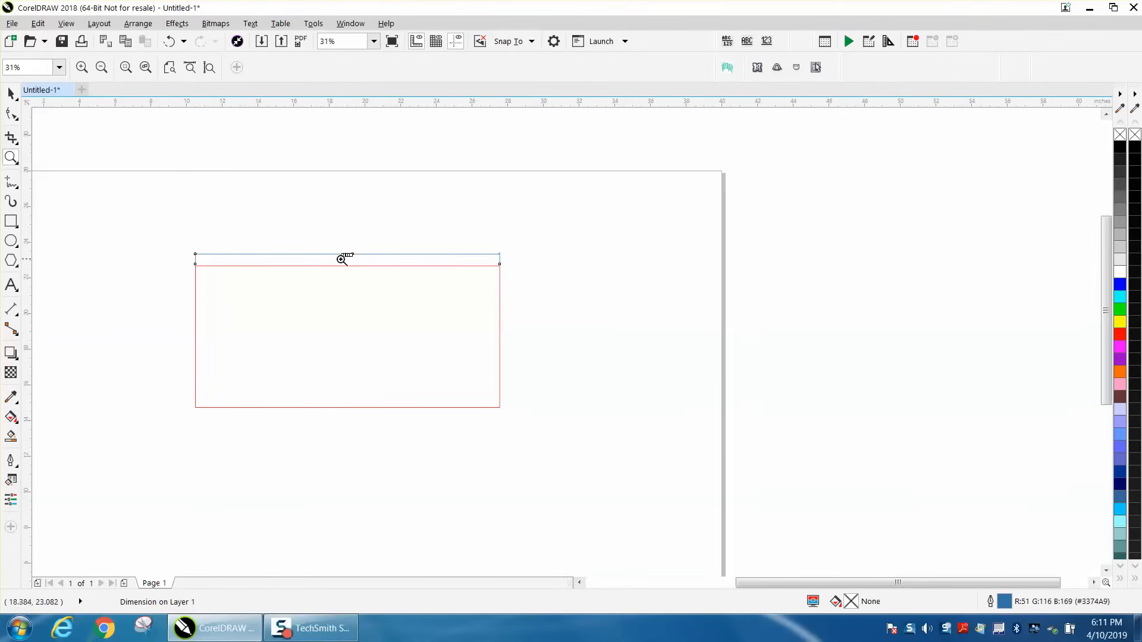
left_click(11, 93)
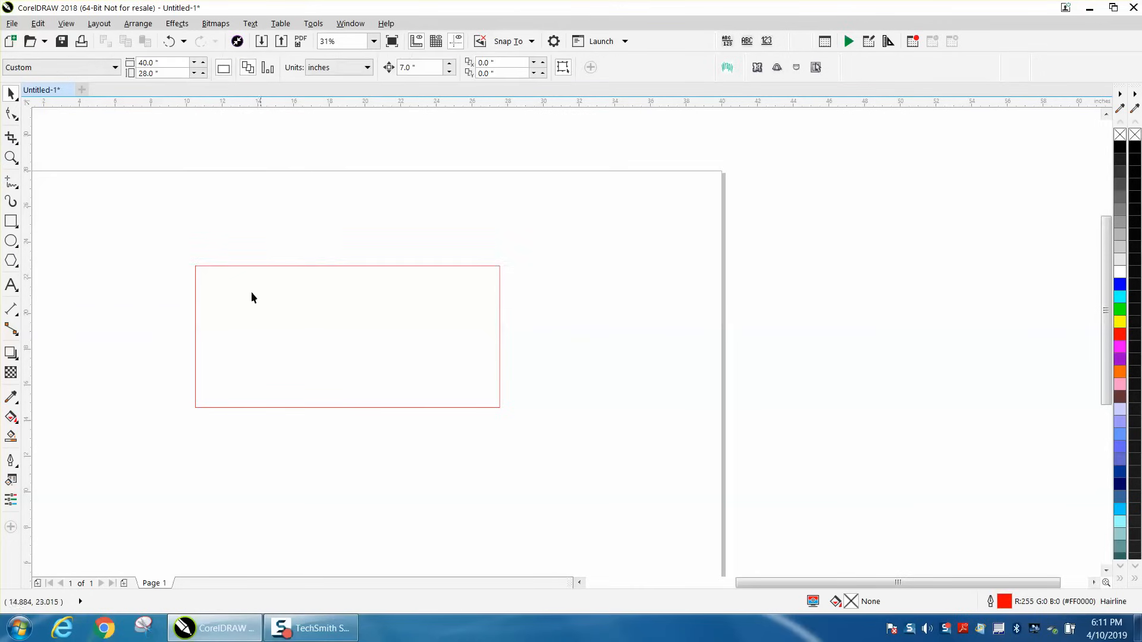
mouse_move(407, 225)
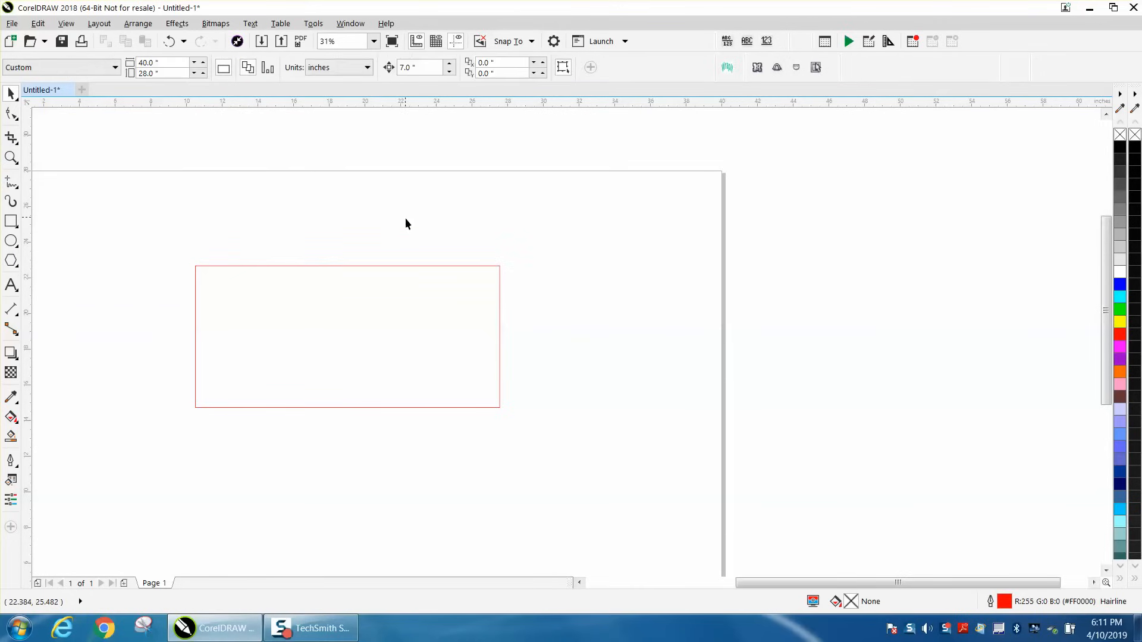
mouse_move(41, 319)
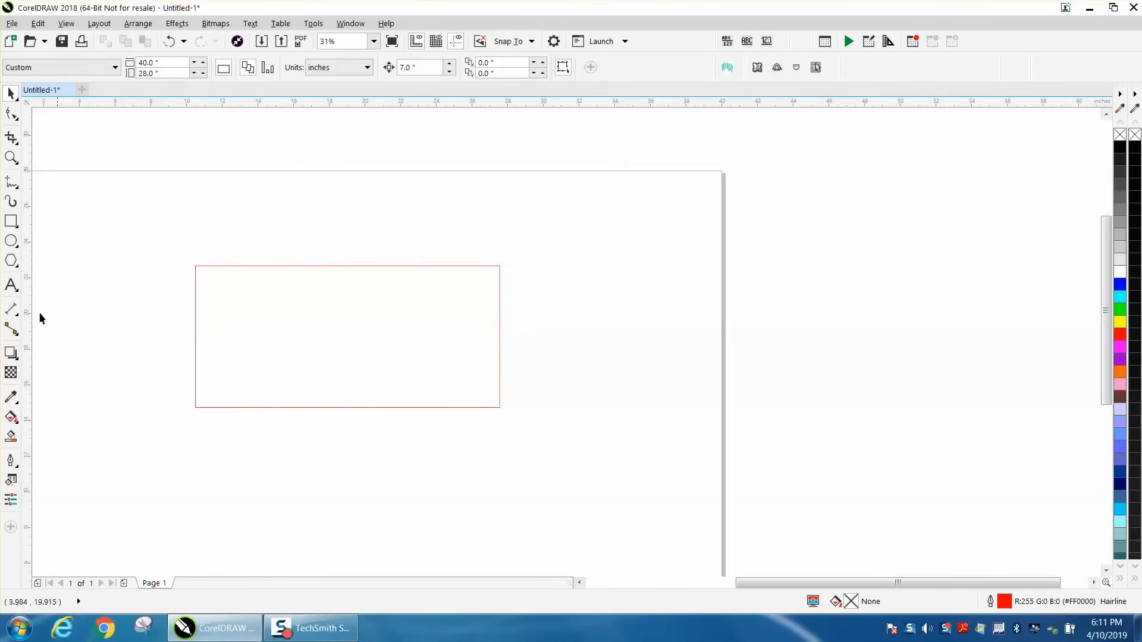
Make 12 pt outline width the document default for Parallel Dimension lines
left_click(10, 310)
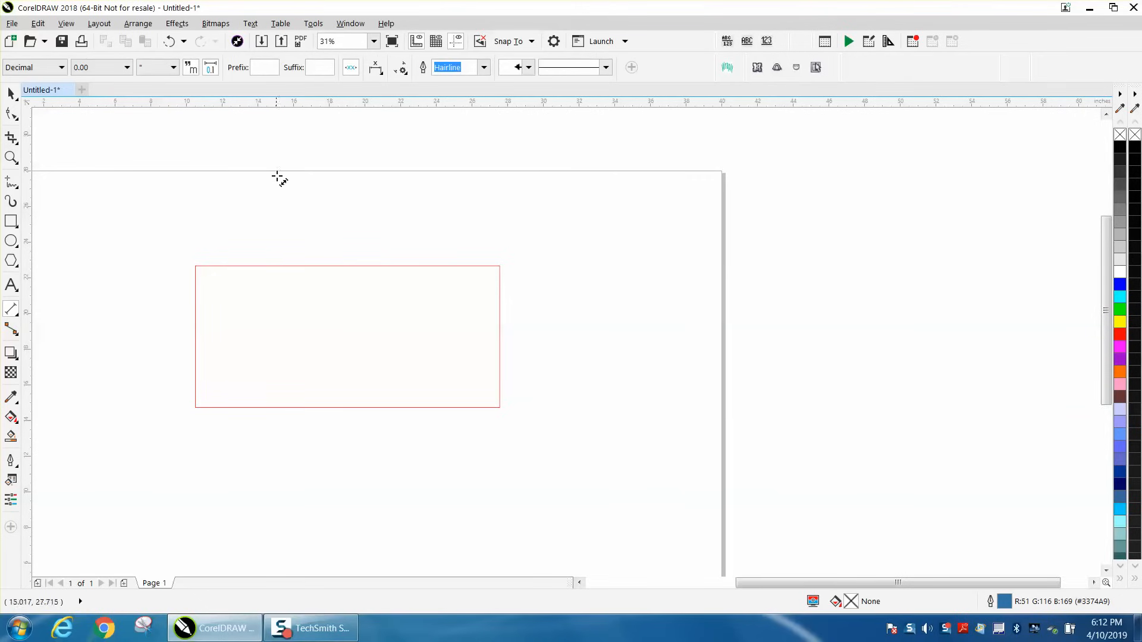
left_click(483, 67)
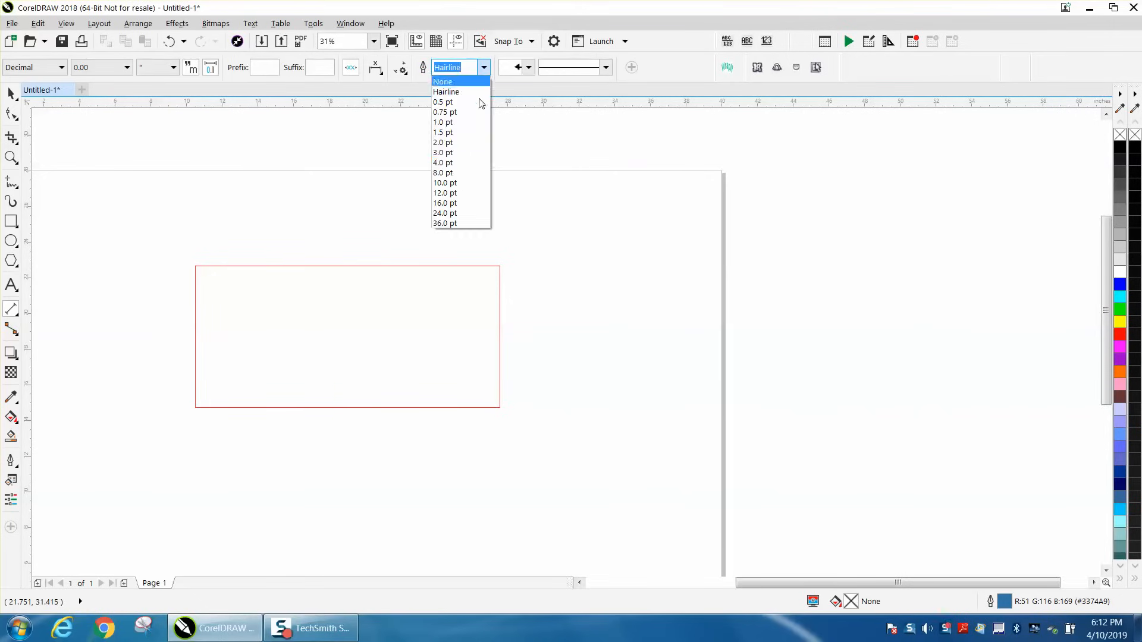
left_click(442, 102)
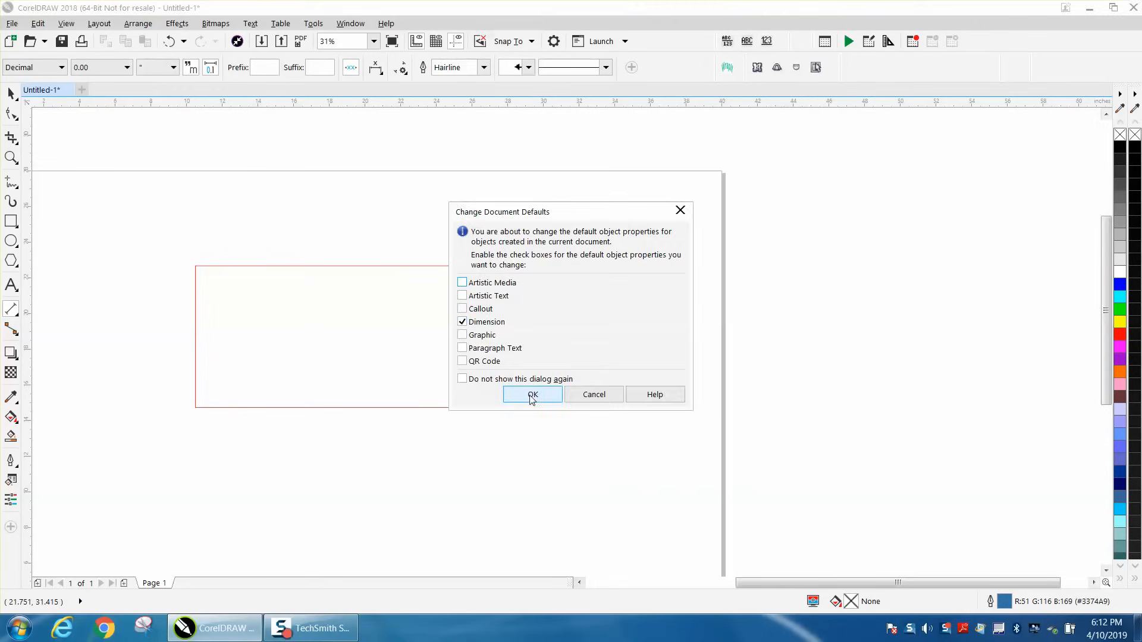
left_click(533, 393)
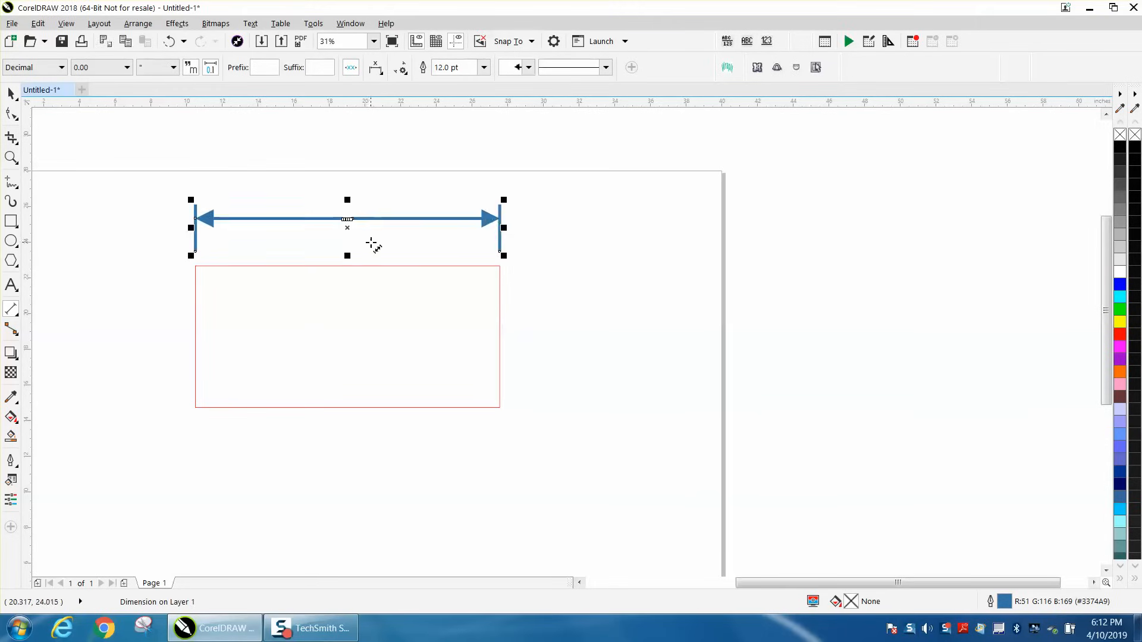
mouse_move(481, 241)
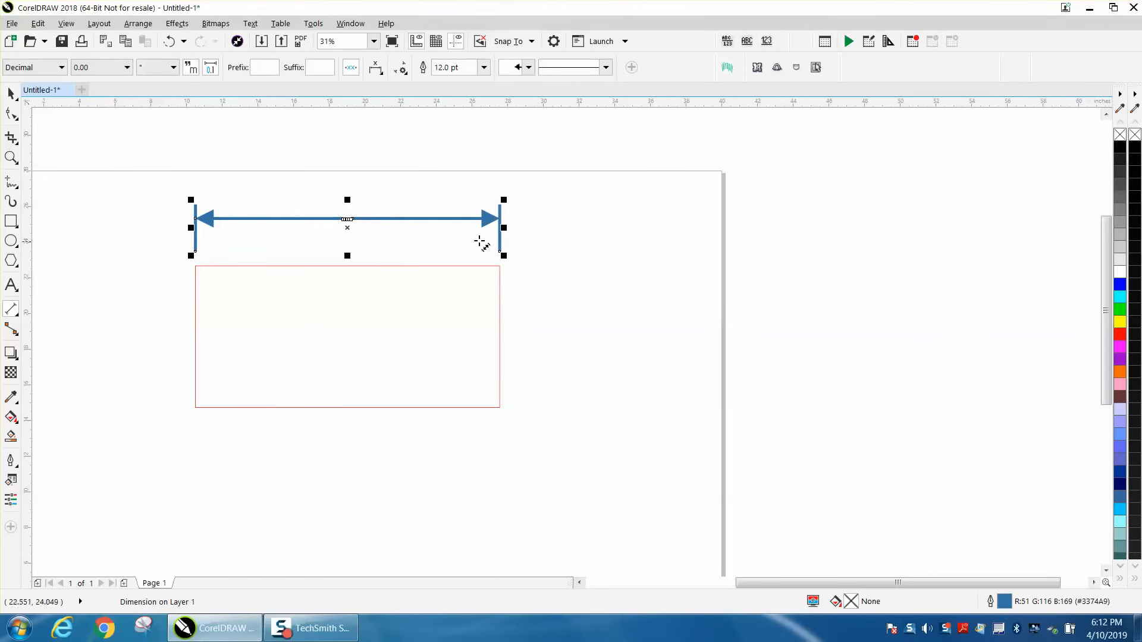
mouse_move(222, 86)
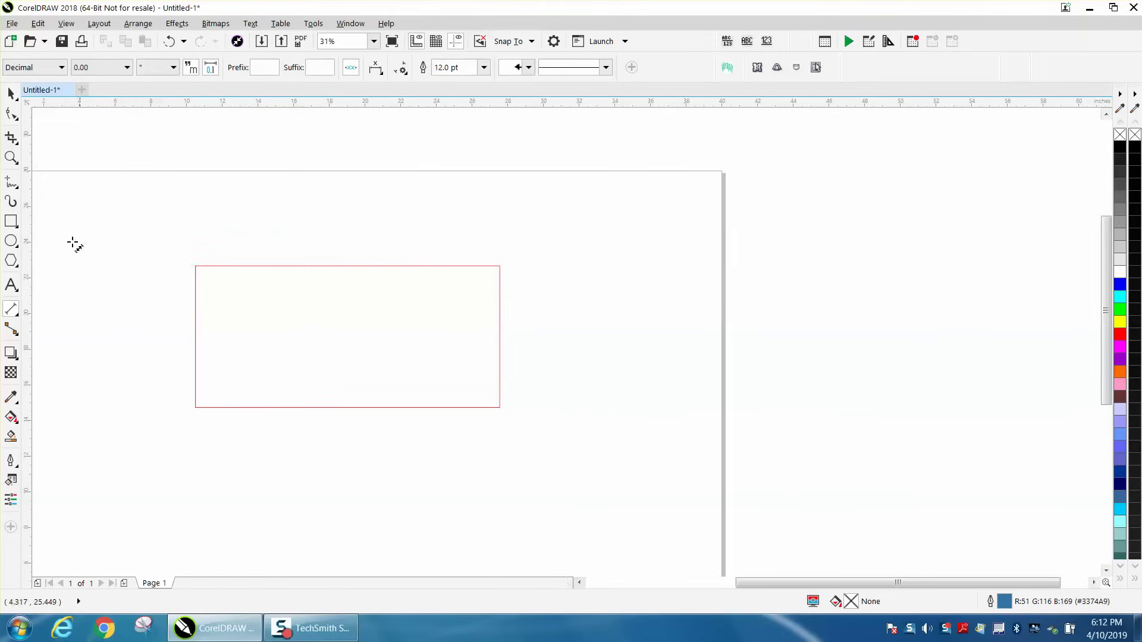
Remove the thick dimension line and show the Window menu's docker list
left_click(342, 40)
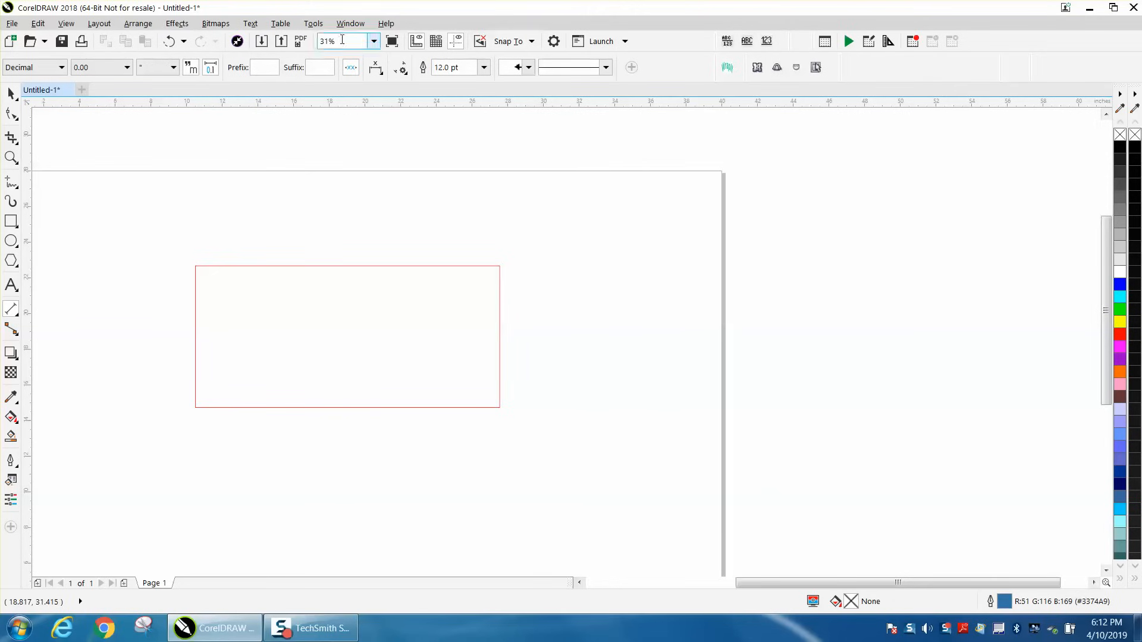
left_click(350, 24)
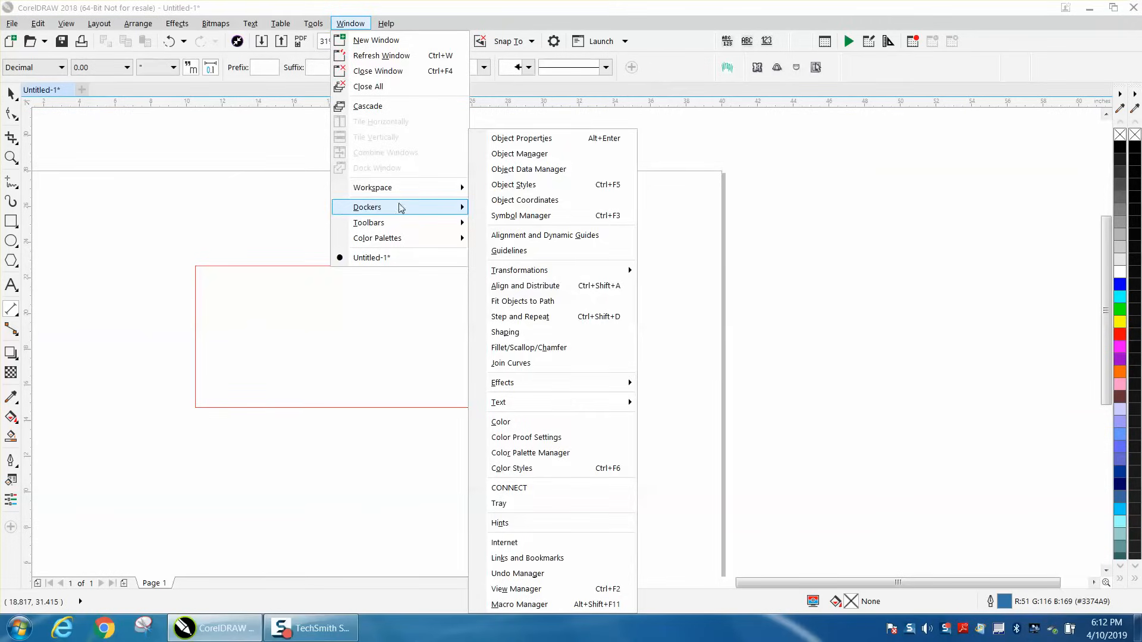
Show the Dimension default's character settings (Arial) in the Object Styles docker
left_click(513, 184)
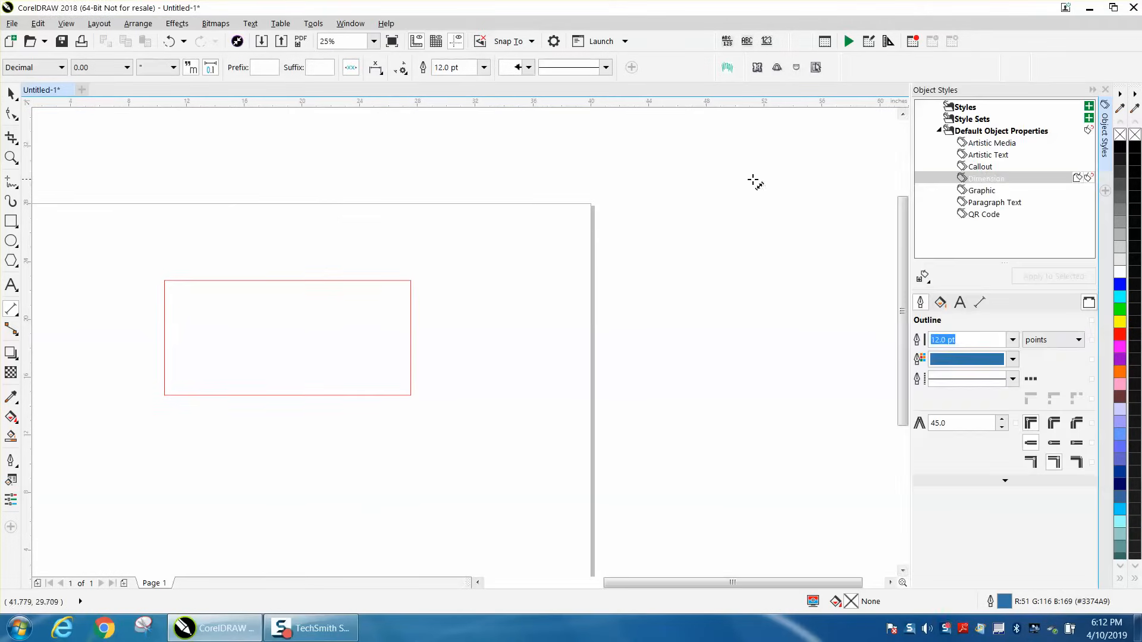
left_click(939, 131)
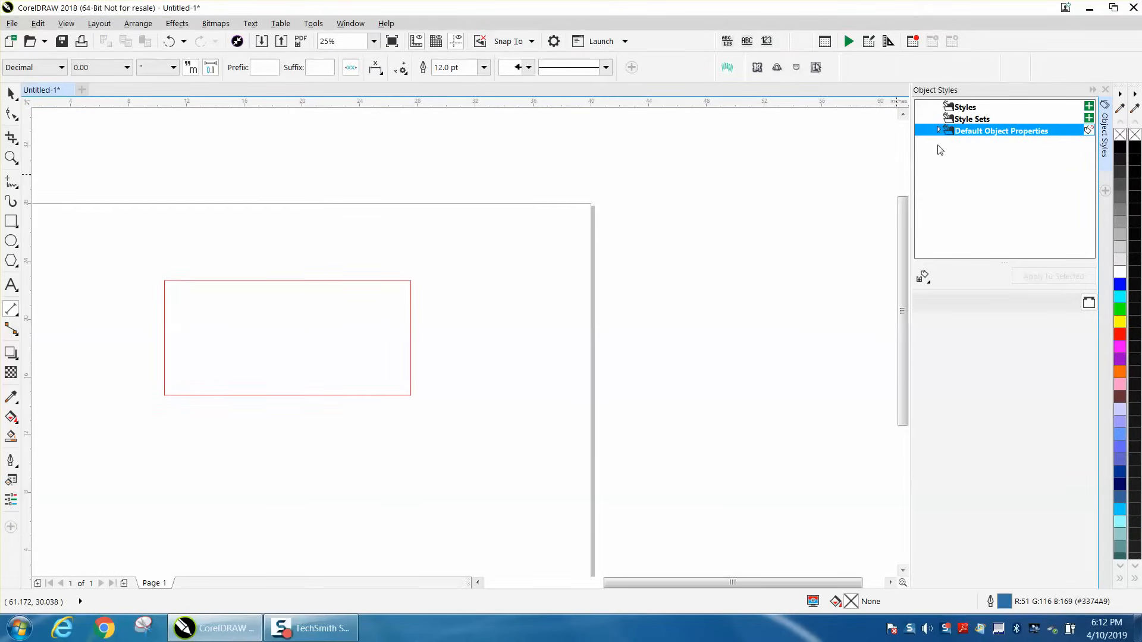
left_click(938, 131)
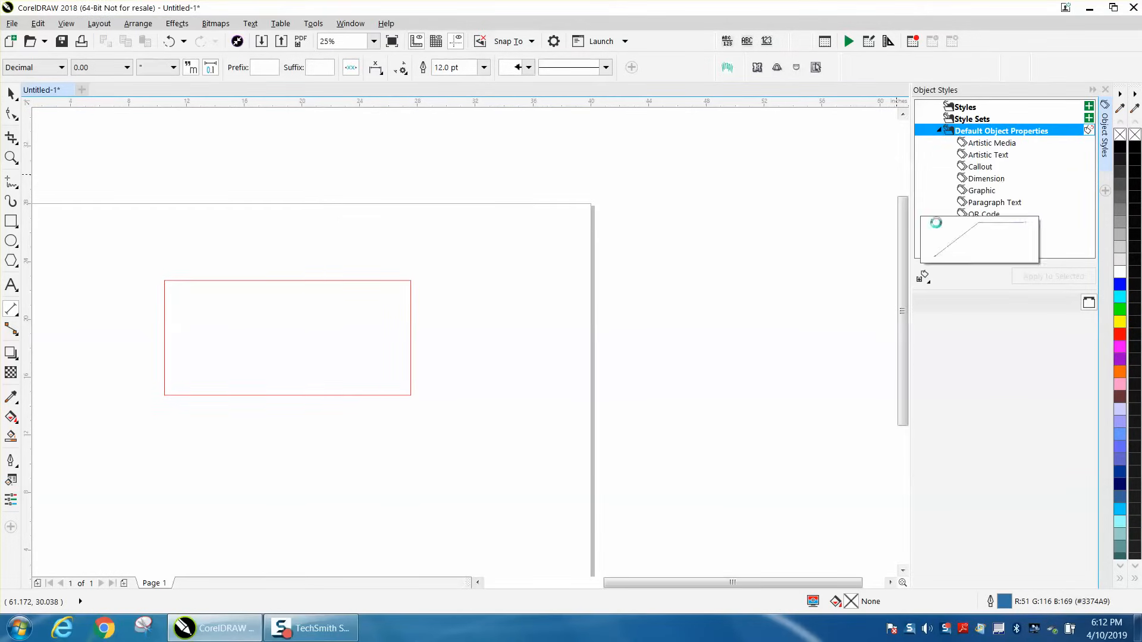
left_click(985, 178)
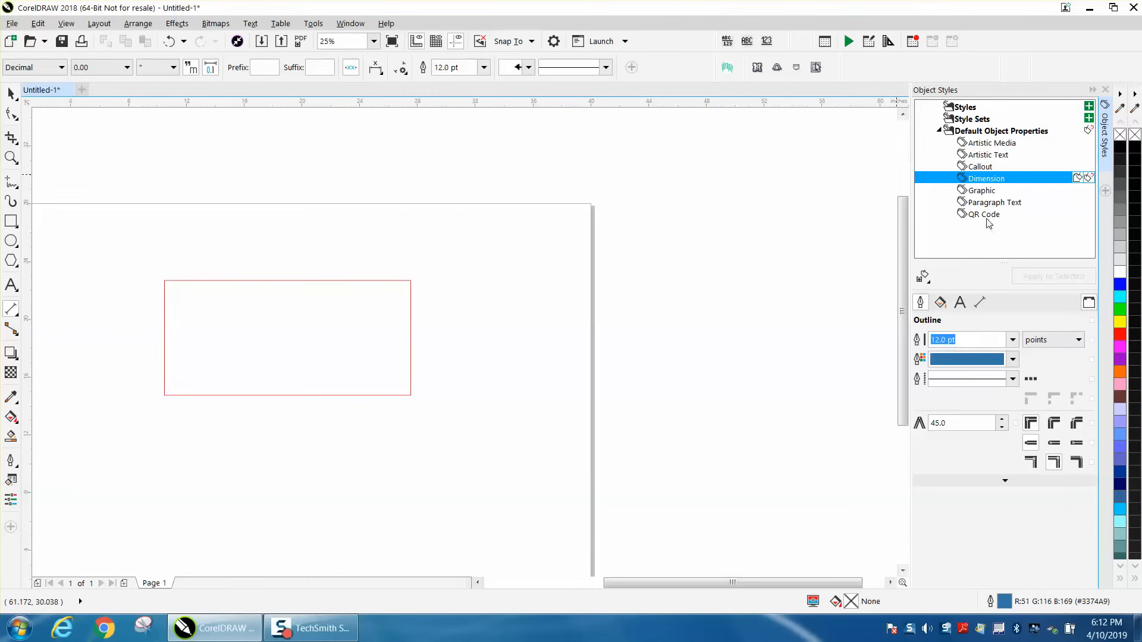
left_click(960, 301)
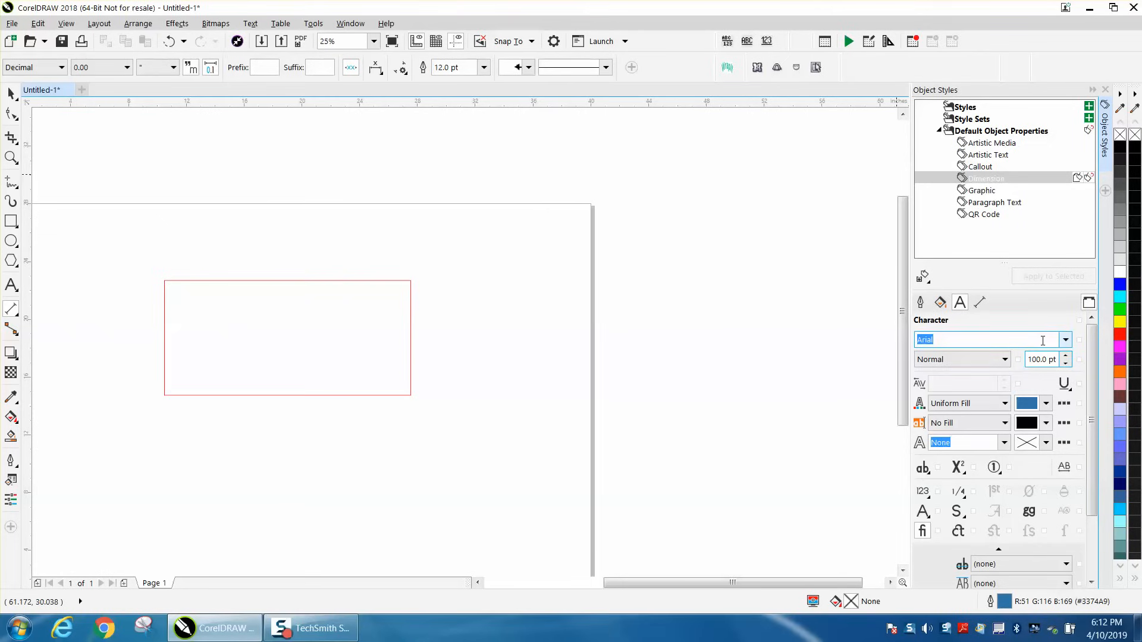
mouse_move(921, 275)
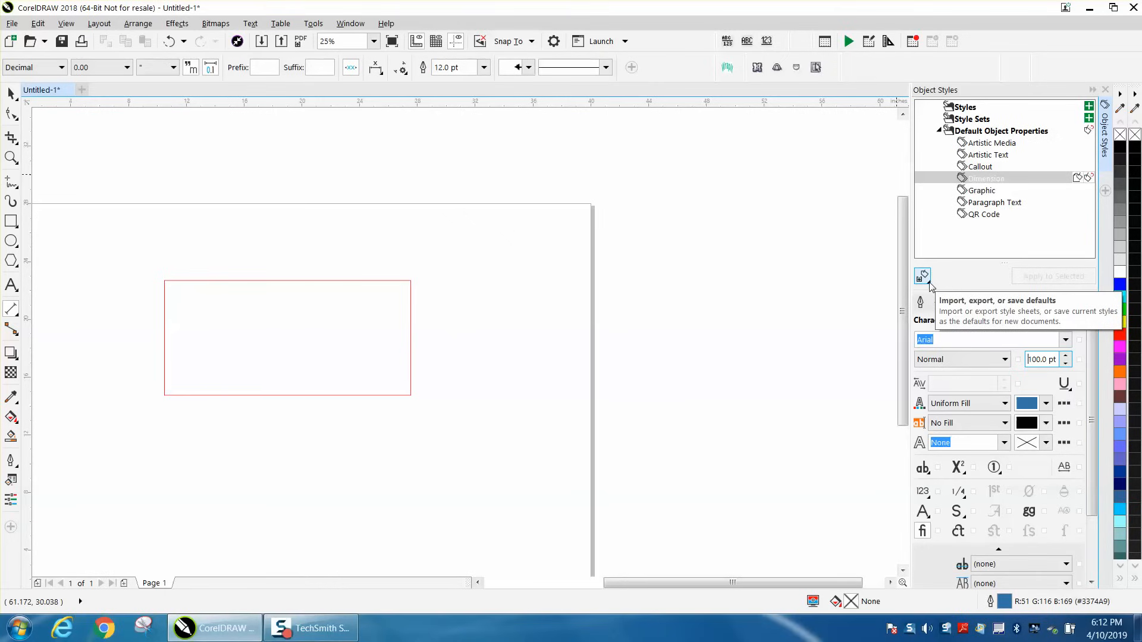
Save the current object styles as new-document defaults with Default object properties kept checked
left_click(923, 275)
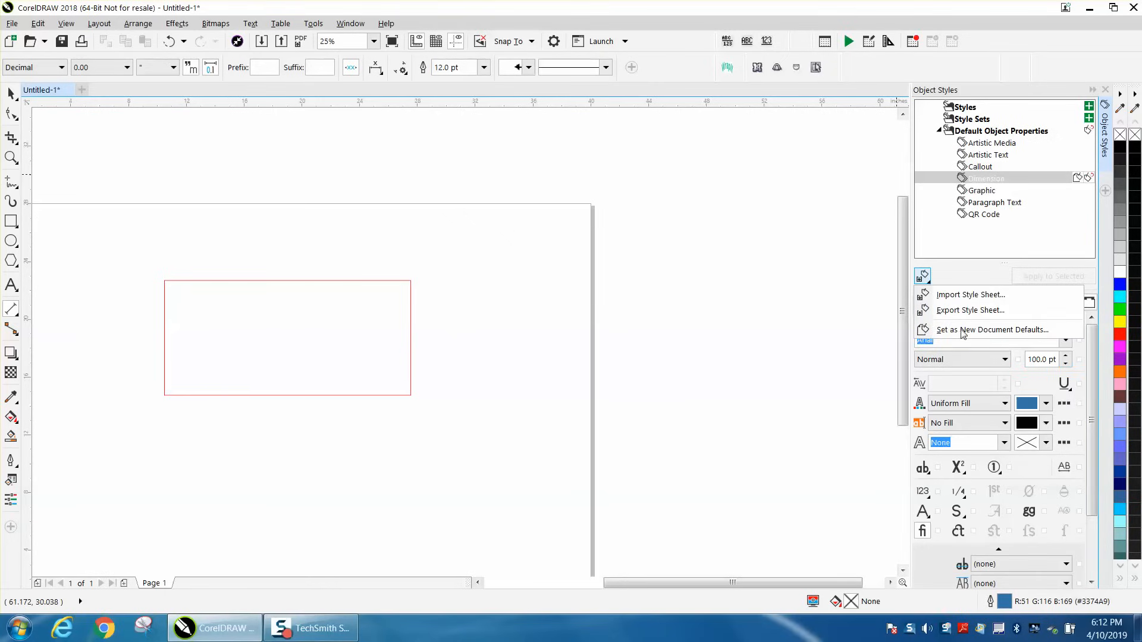
left_click(992, 329)
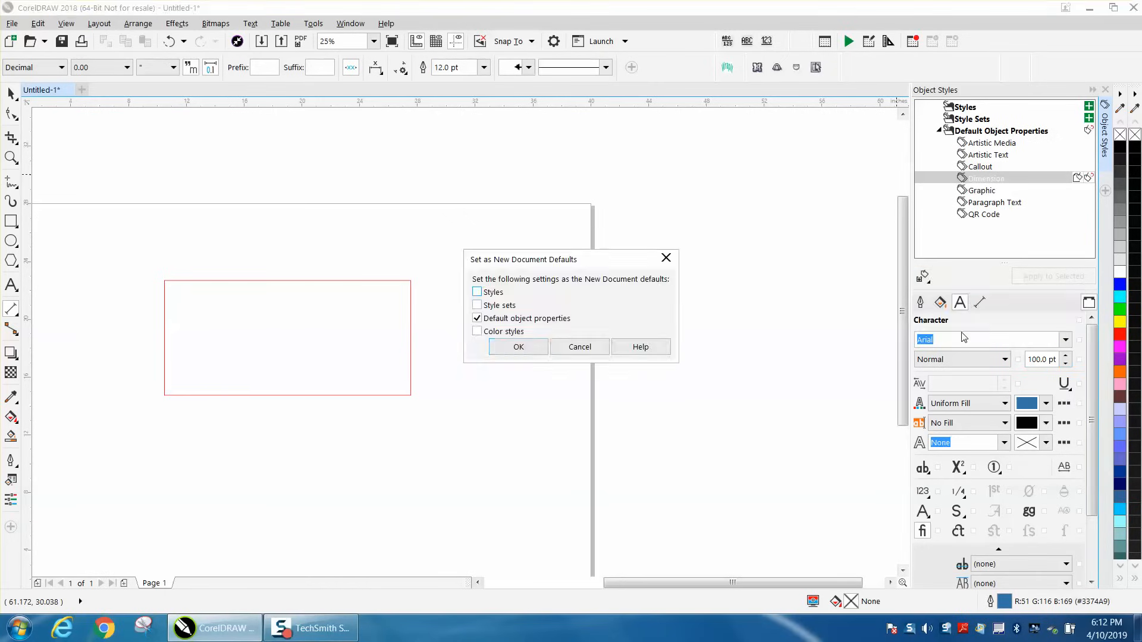
left_click(518, 346)
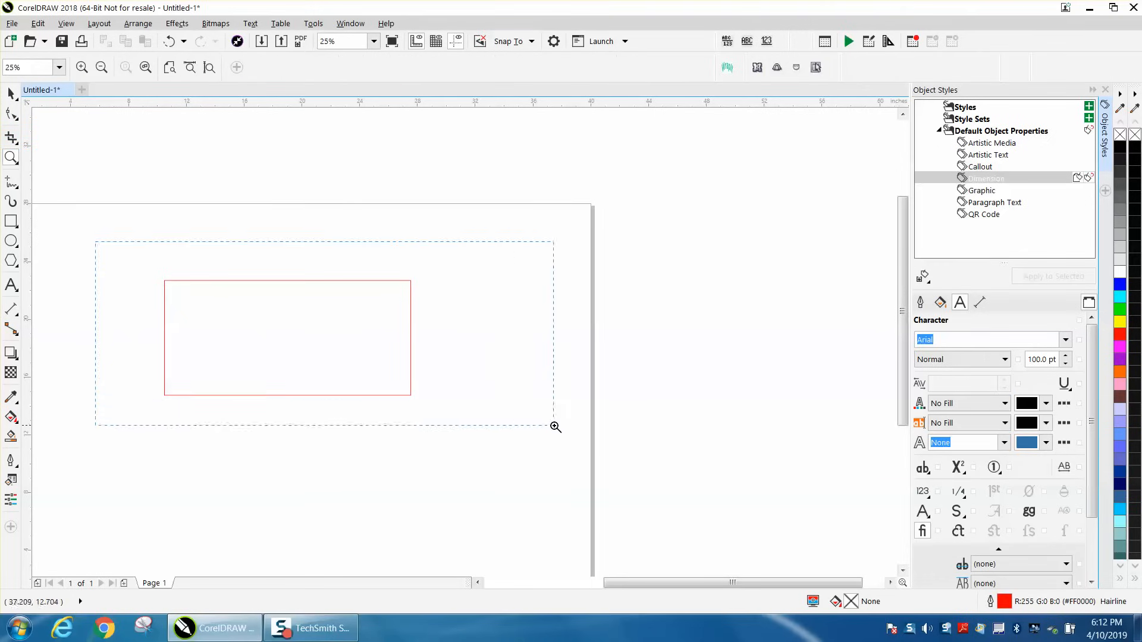
Choose Parallel Dimension from the dimension flyout to measure the rectangle's top edge (17.05")
left_click(11, 310)
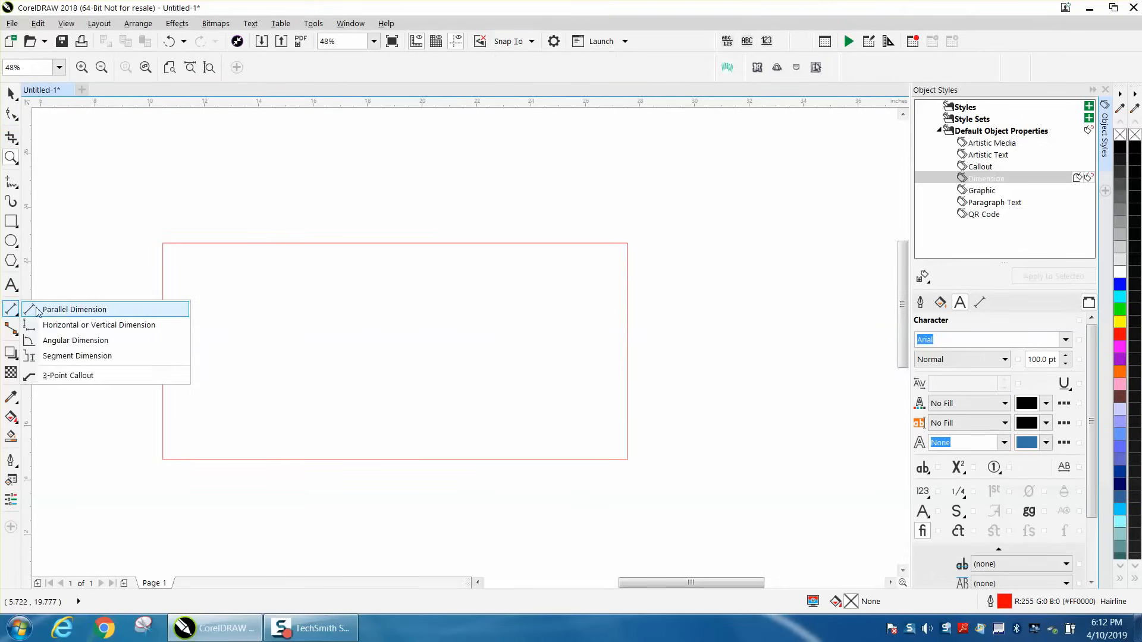
left_click(74, 310)
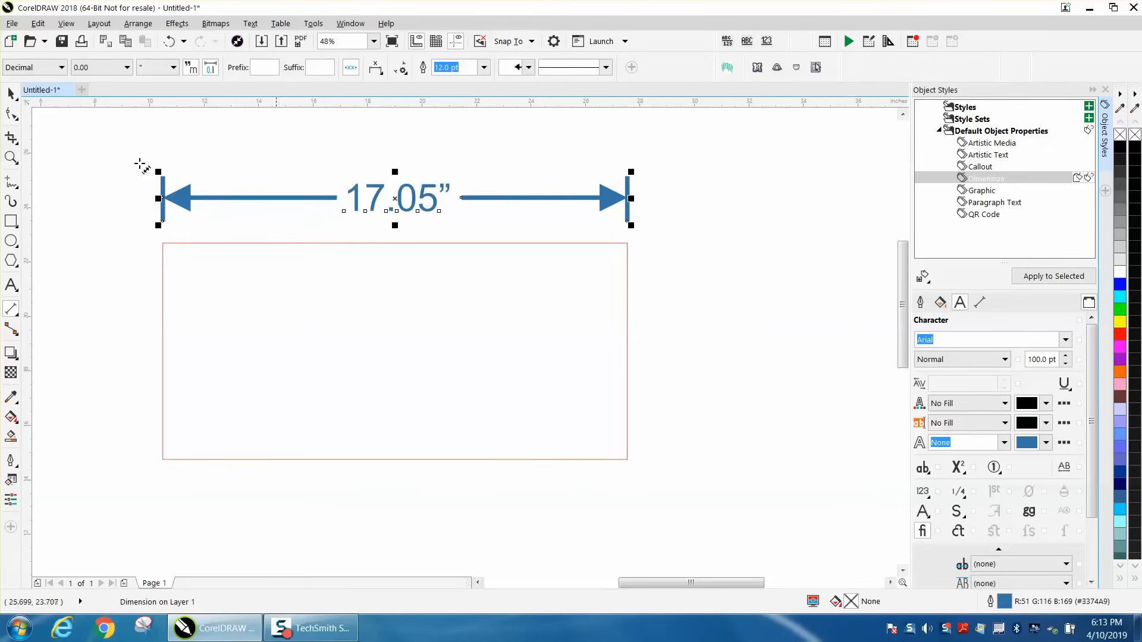
mouse_move(11, 94)
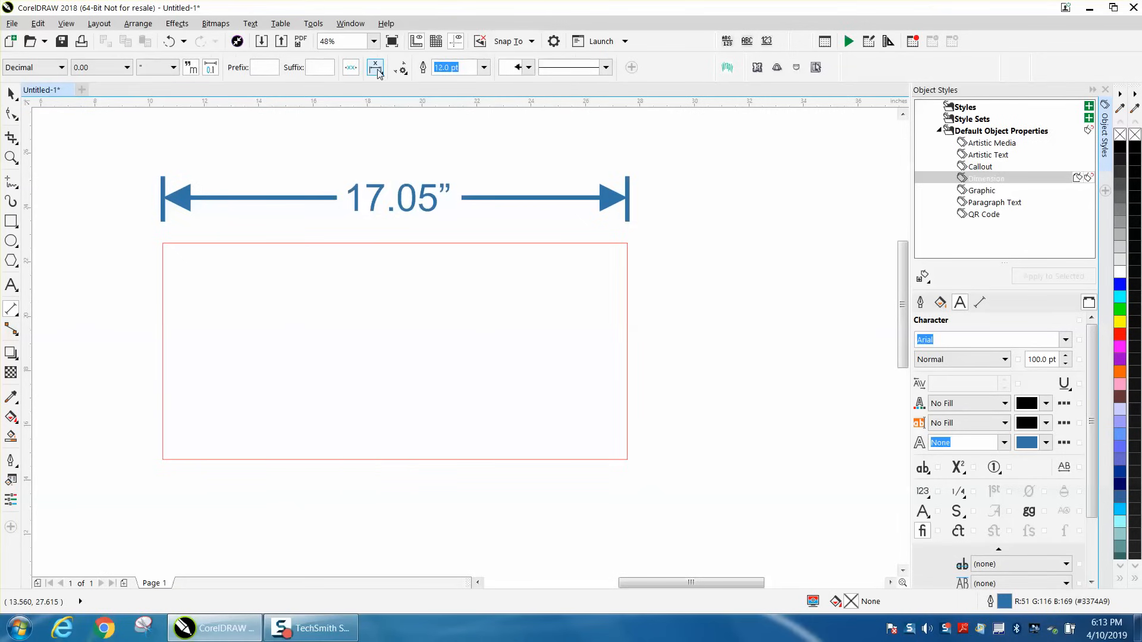
Make Draw Box Around Text the dimension default and add a boxed 17.05" dimension below the rectangle
left_click(376, 67)
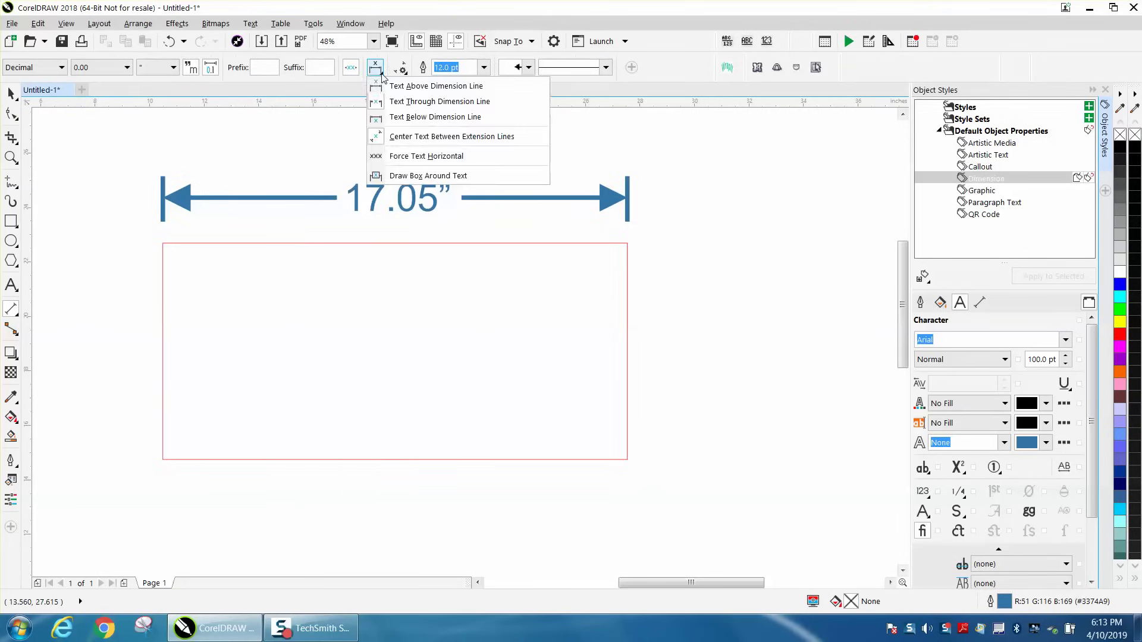
mouse_move(436, 85)
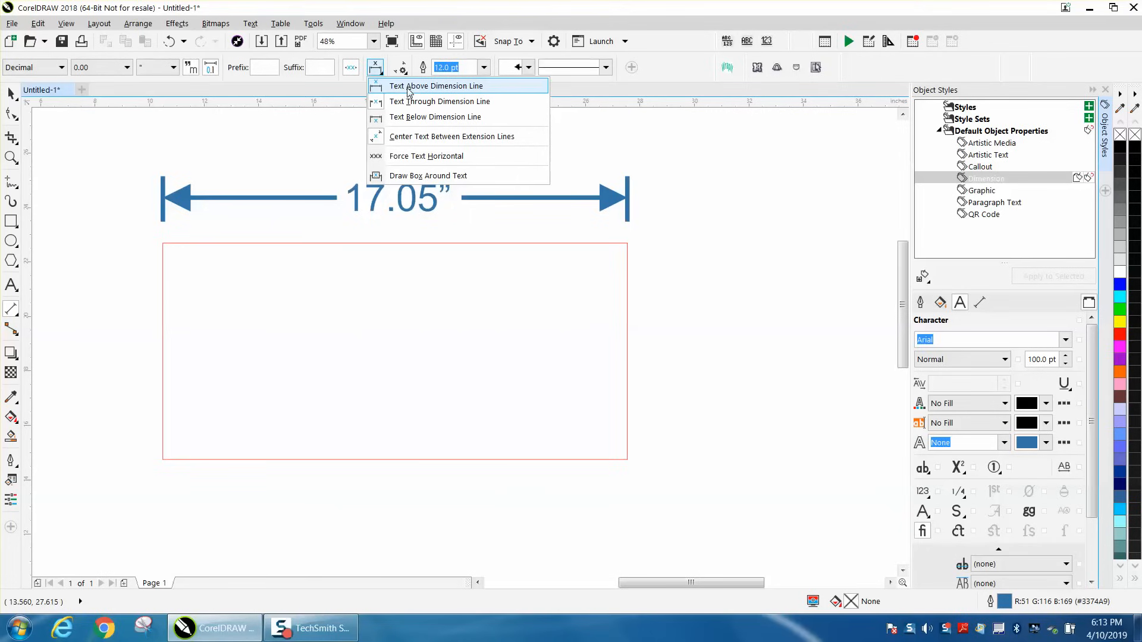
mouse_move(449, 116)
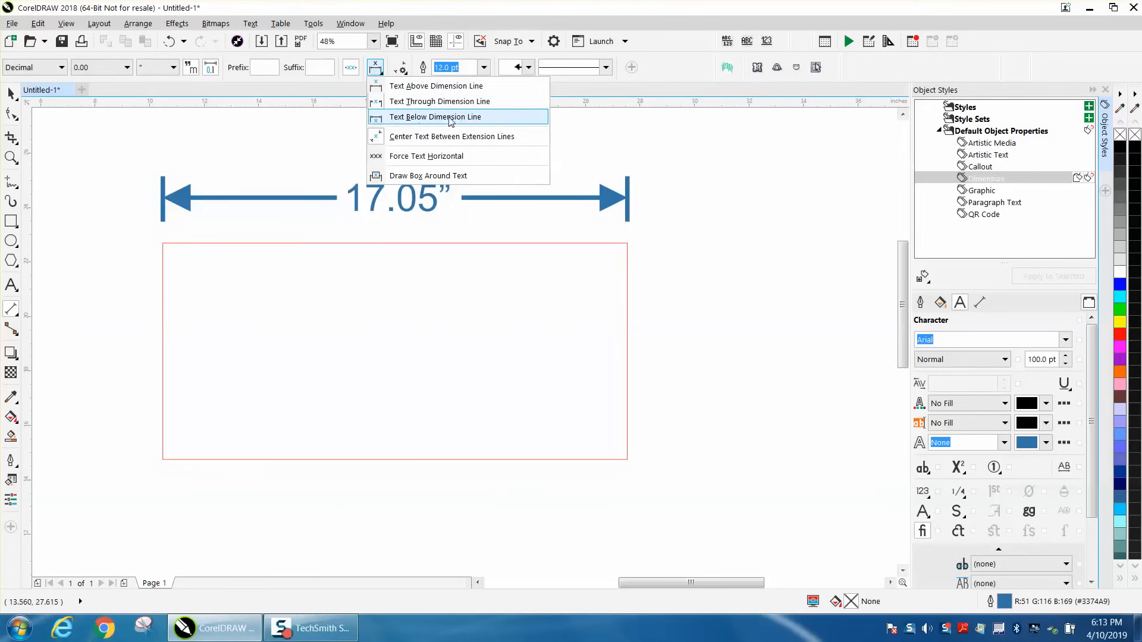
mouse_move(452, 135)
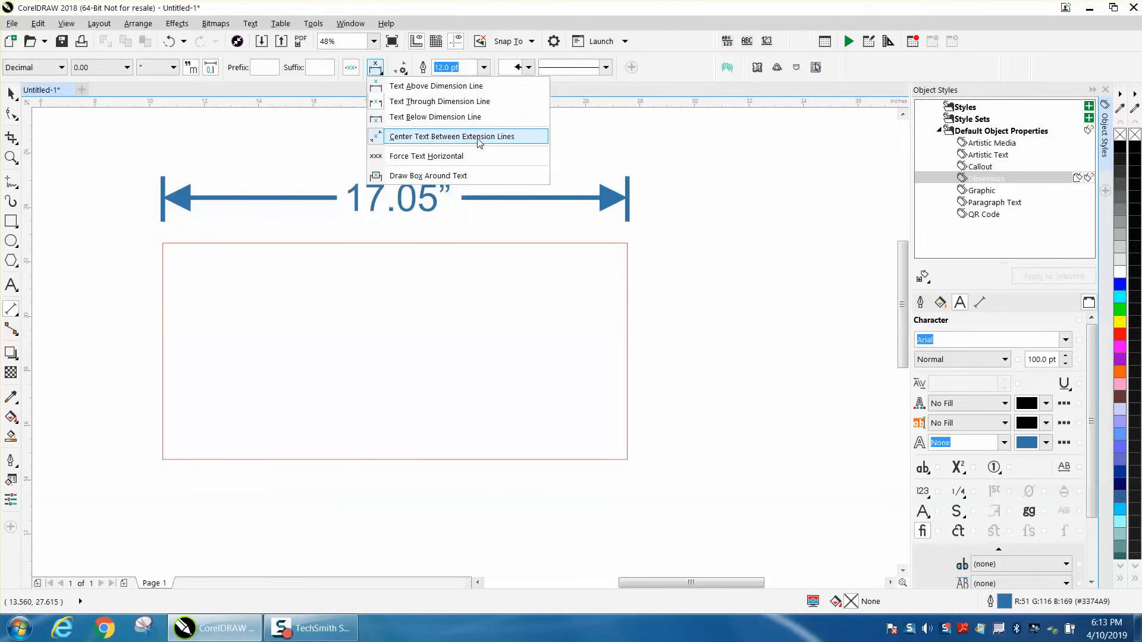
mouse_move(452, 176)
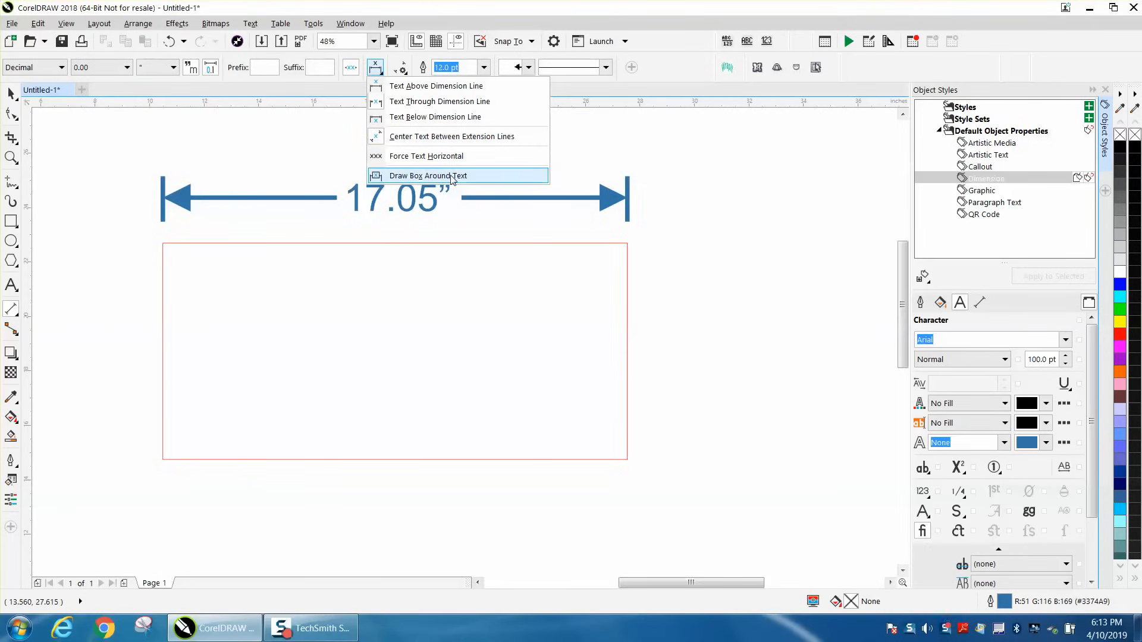
left_click(427, 176)
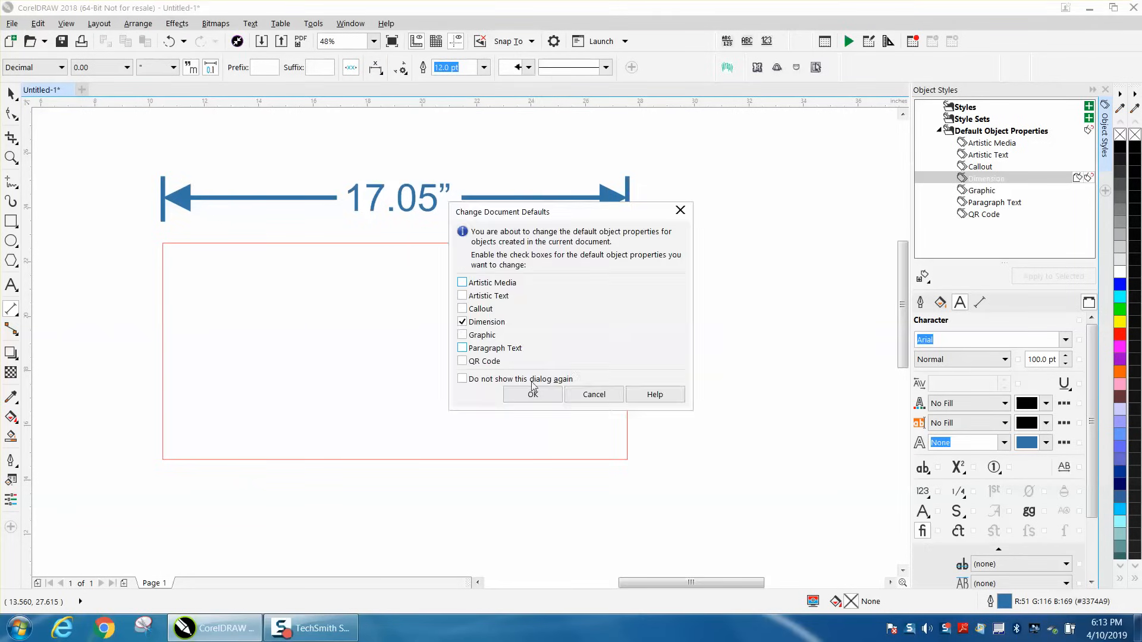
left_click(532, 394)
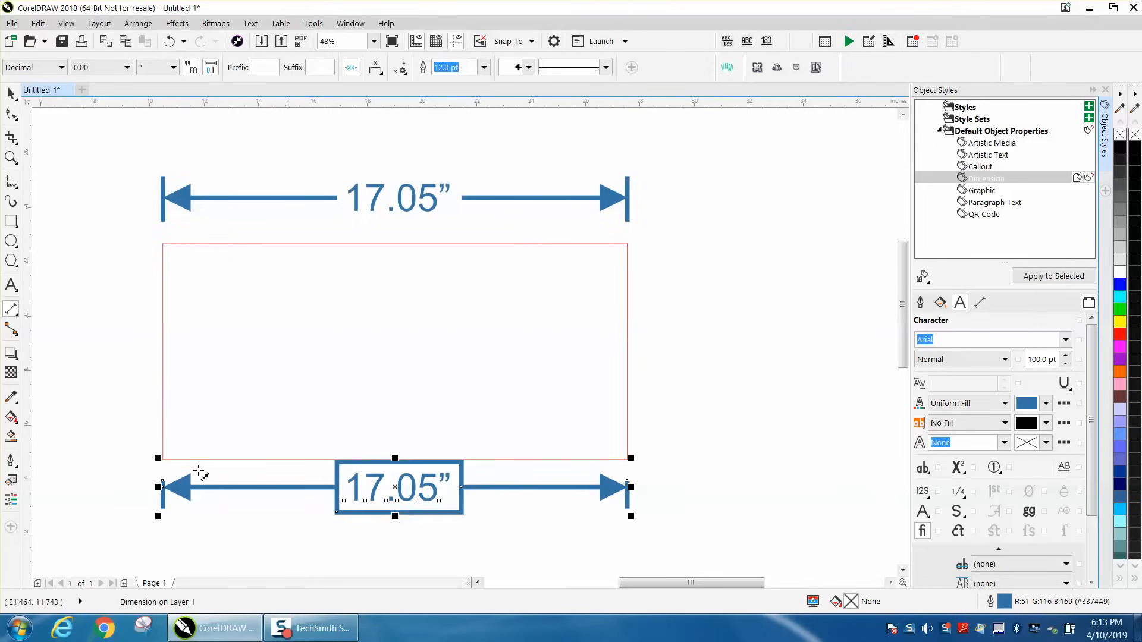
left_click(158, 154)
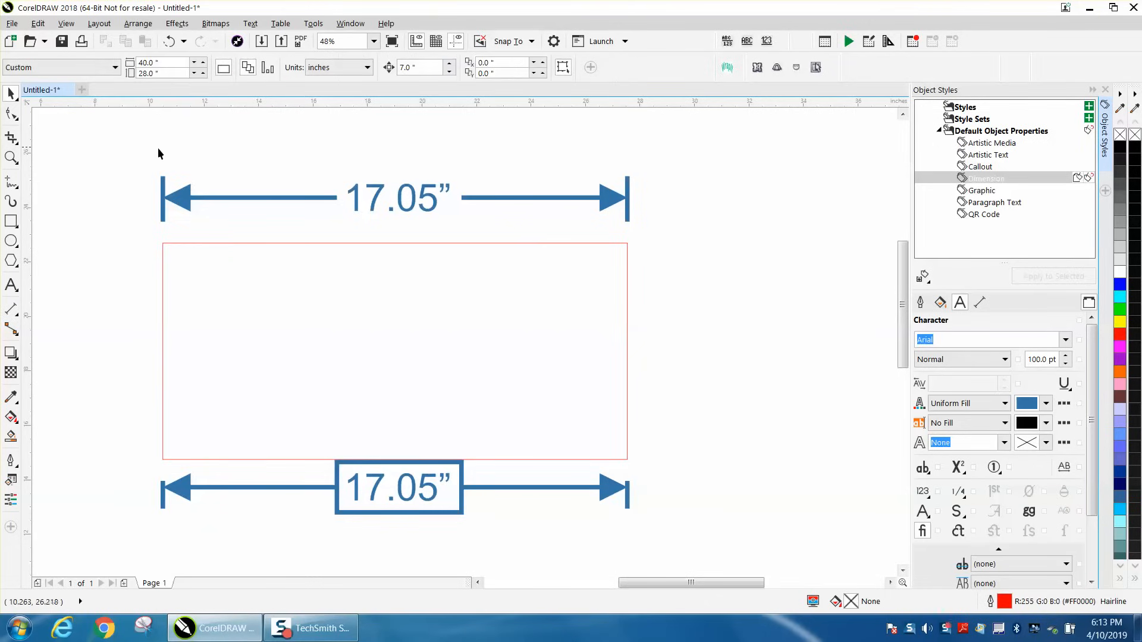
mouse_move(428, 476)
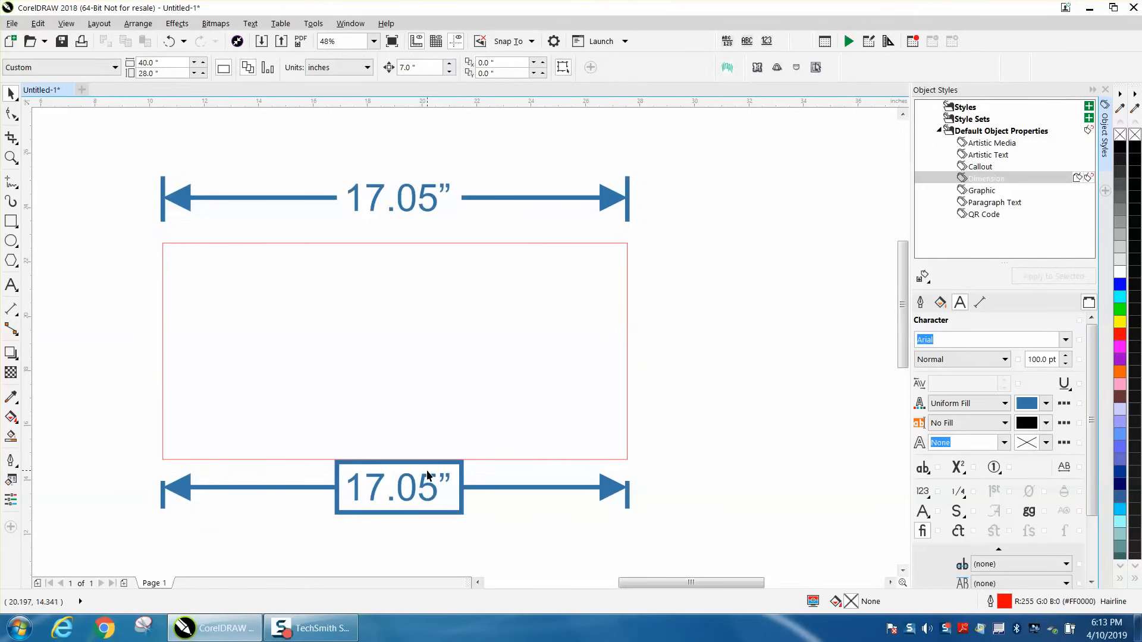
mouse_move(436, 483)
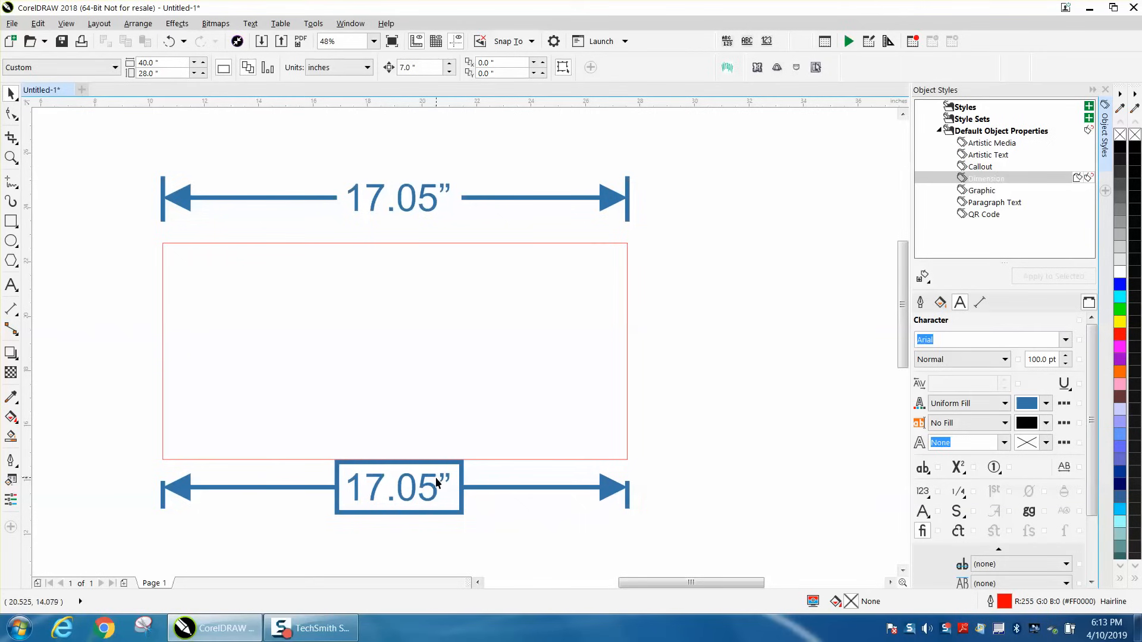
mouse_move(446, 242)
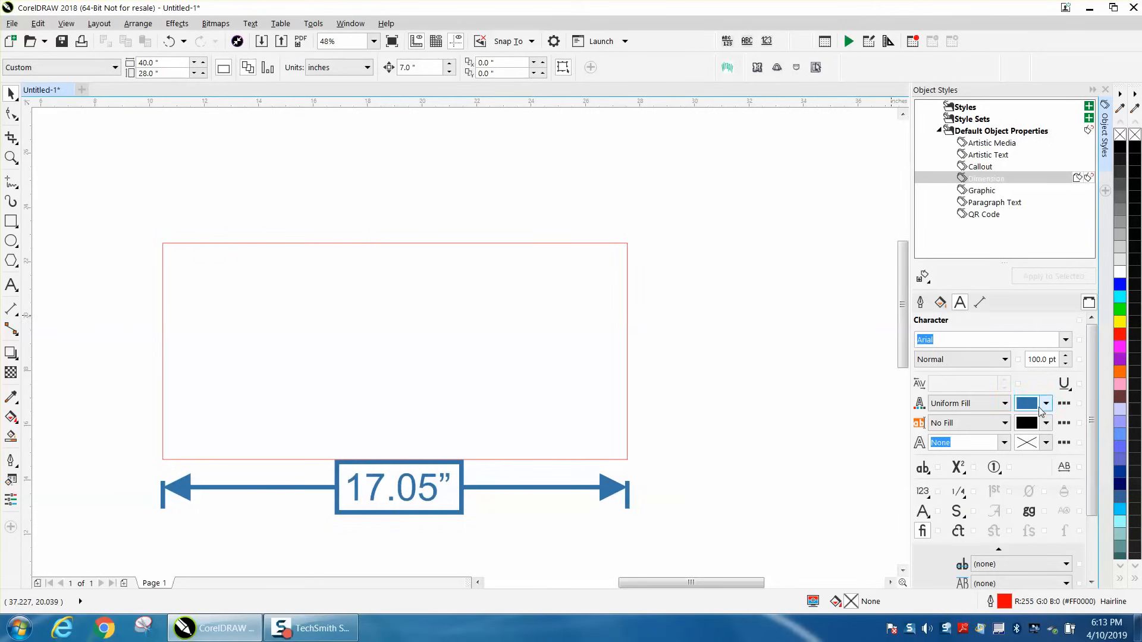
Set dimension text fill to black and save it as the new-document default object properties
left_click(1045, 403)
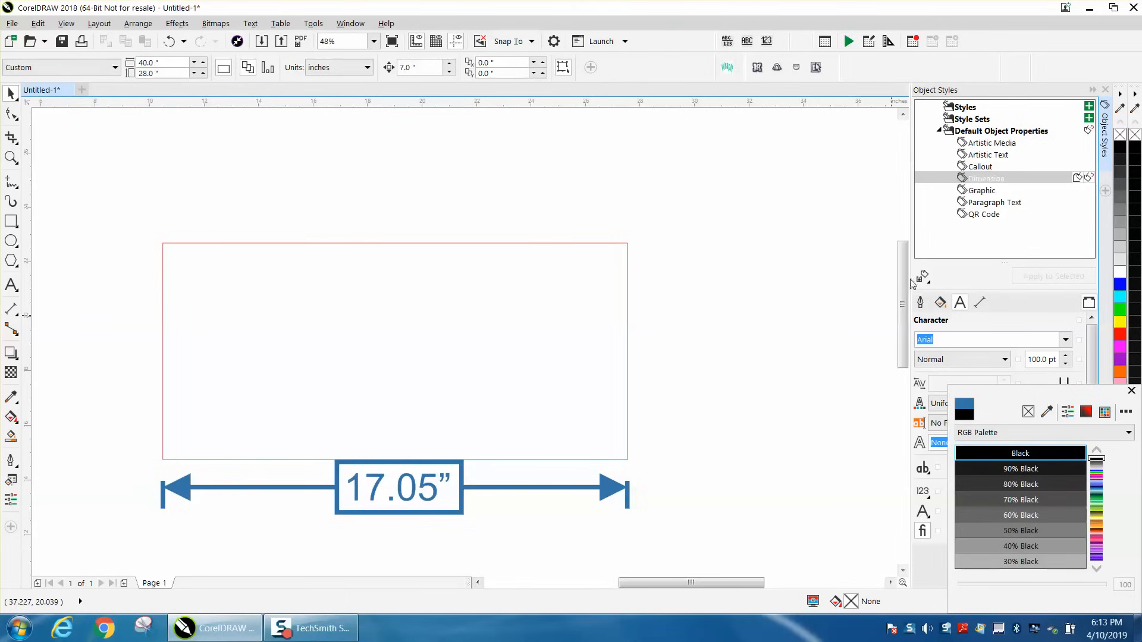
left_click(922, 274)
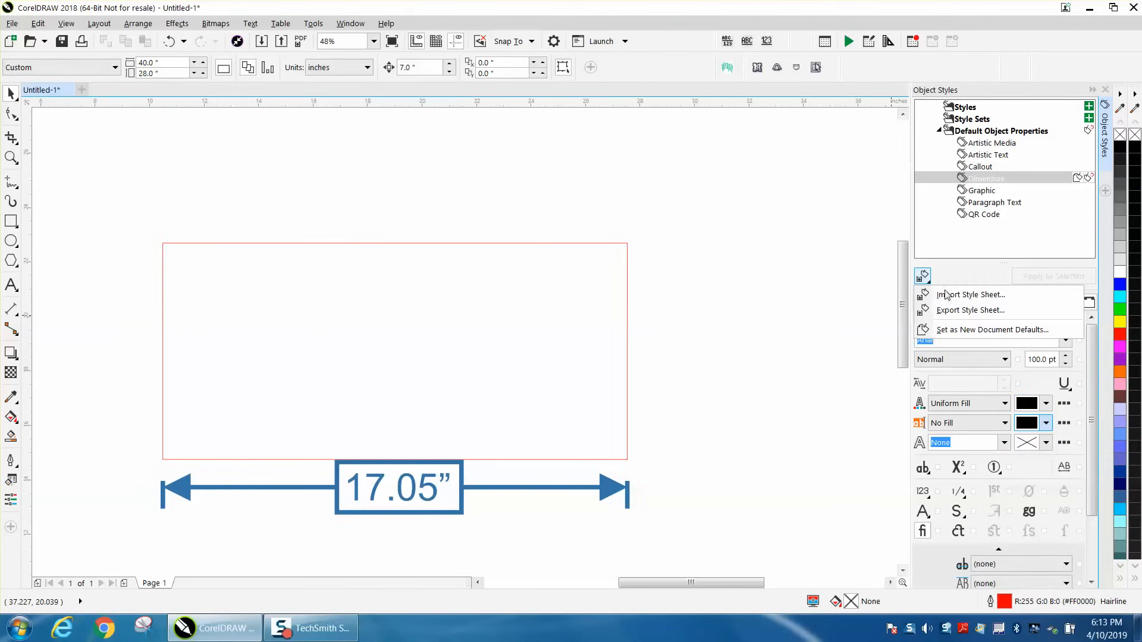
left_click(991, 330)
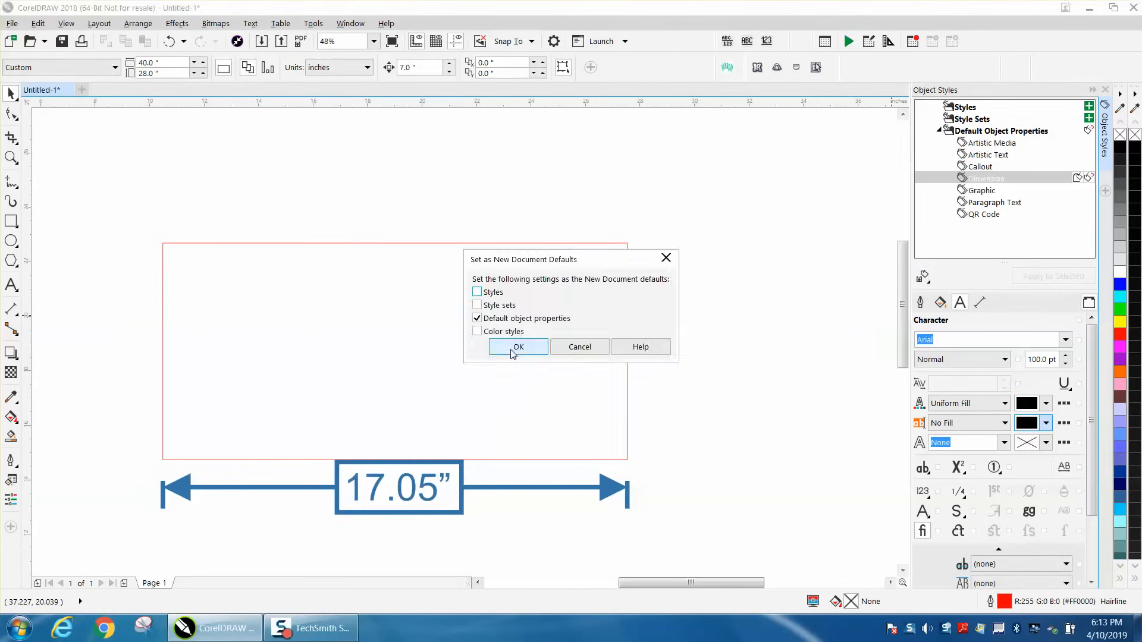
left_click(518, 346)
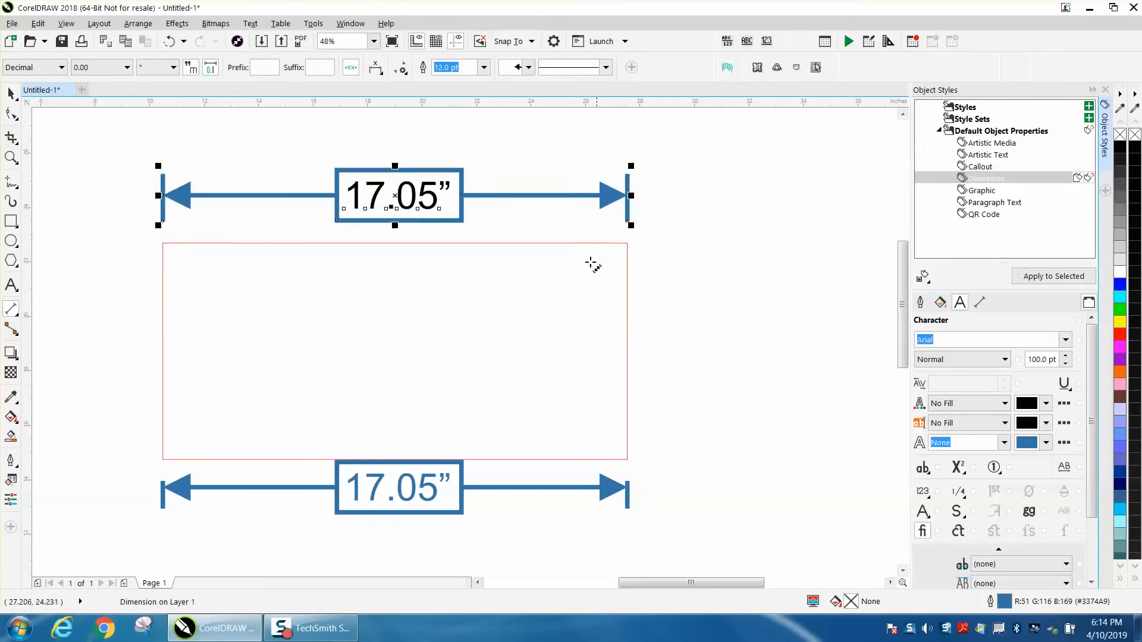
mouse_move(578, 271)
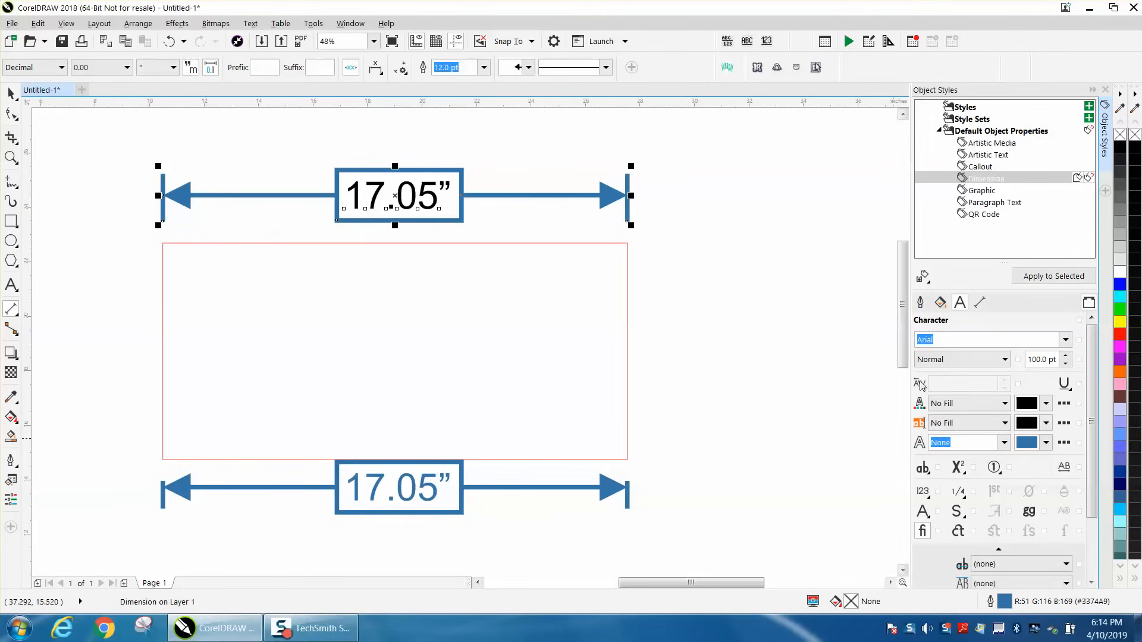
mouse_move(473, 200)
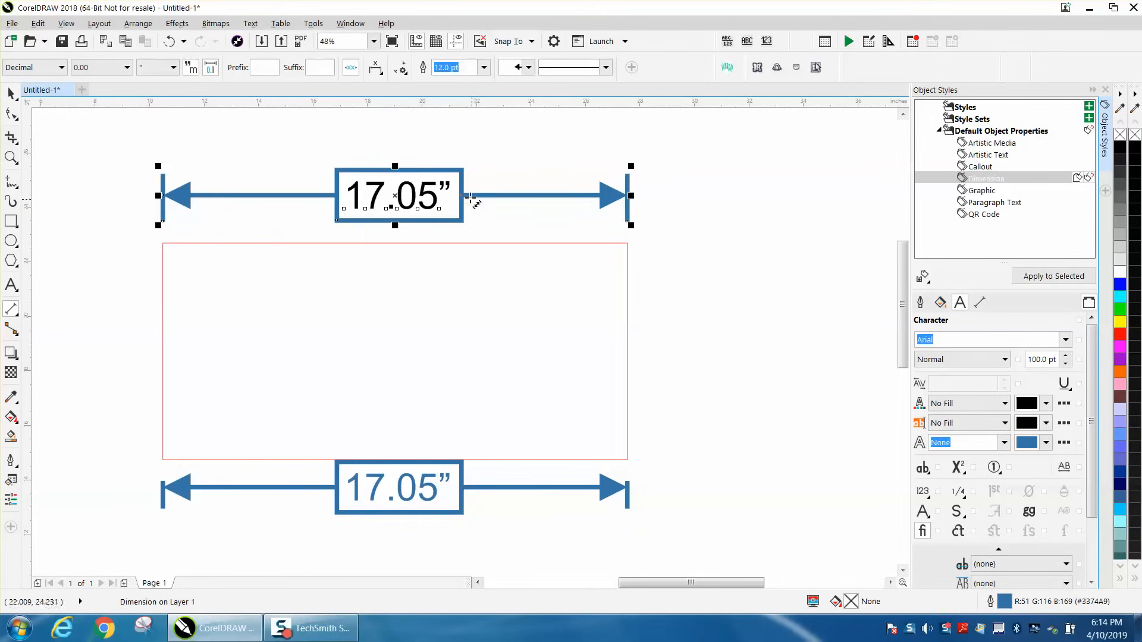
mouse_move(424, 66)
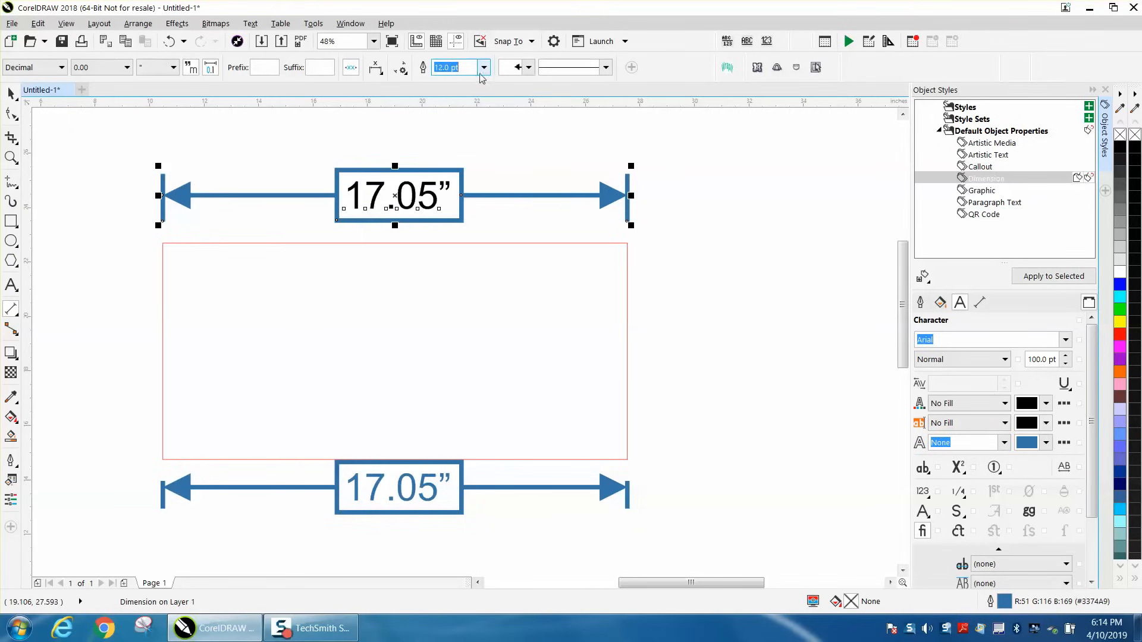
Place a boxed black 17.05" dimension above the rectangle, then switch to zooming
left_click(401, 67)
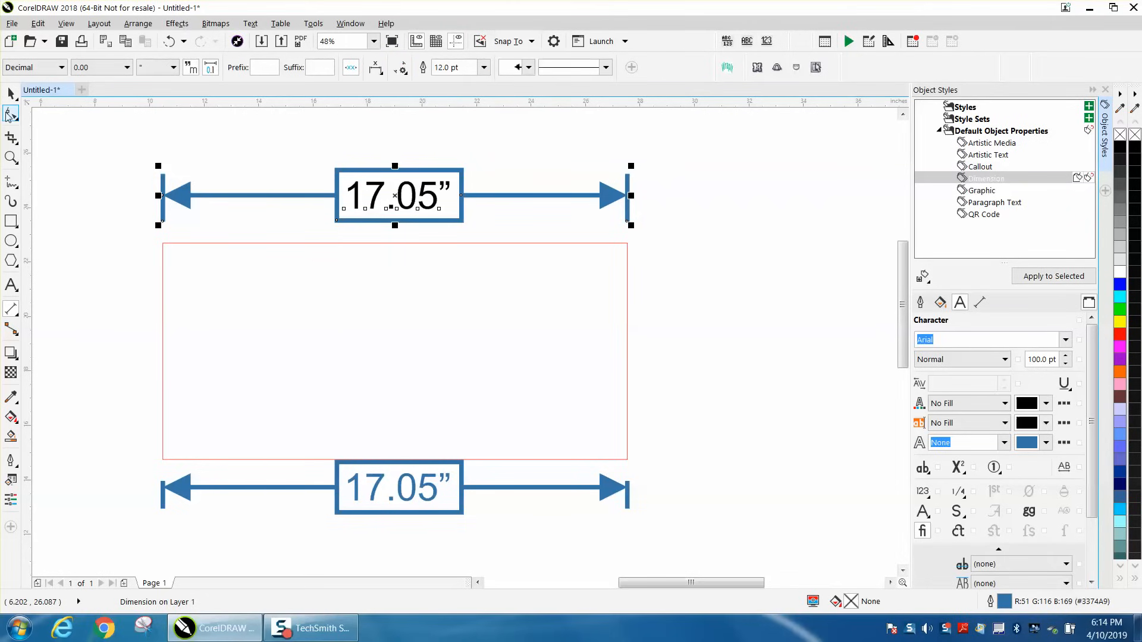
left_click(10, 158)
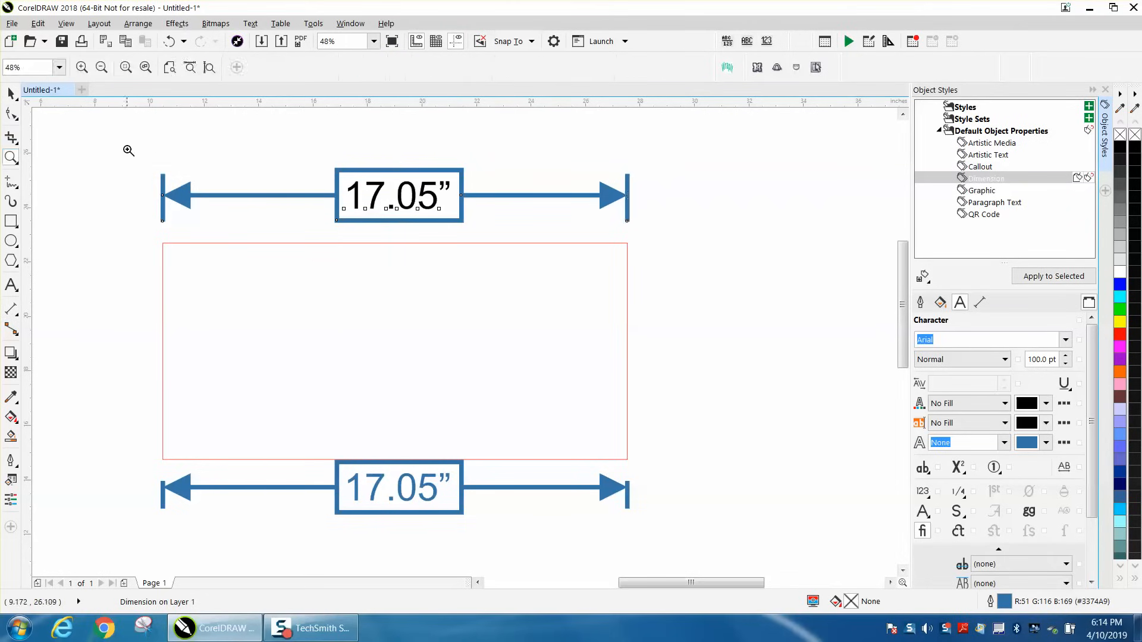